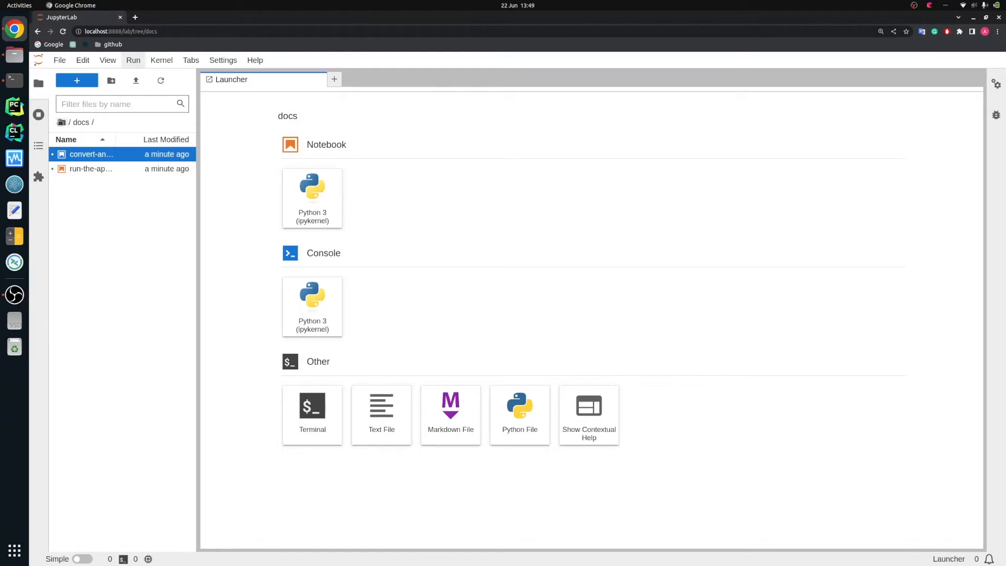
Step: Open convert-and-optimize-the-model.ipynb from the project's docs folder
left_click(62, 122)
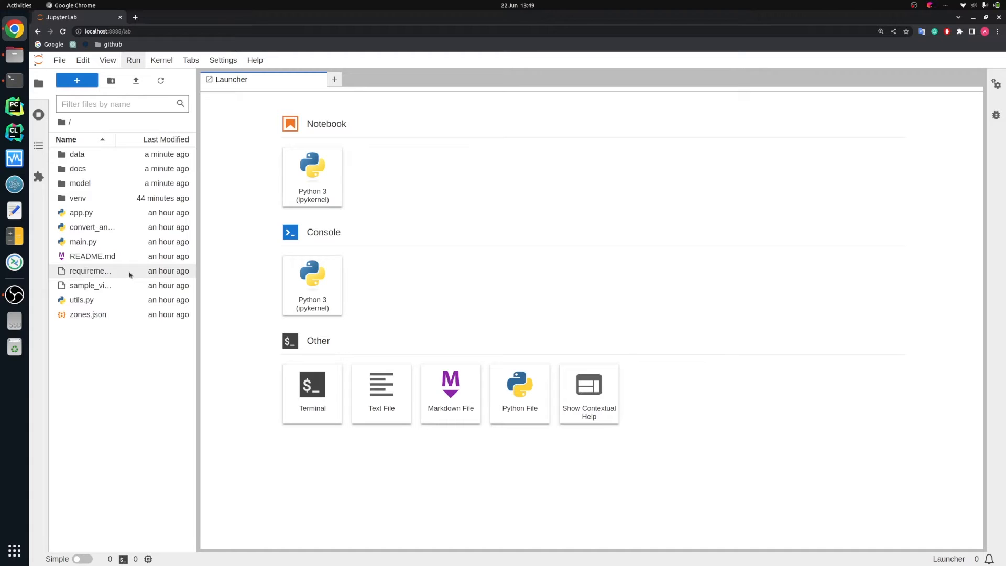
mouse_move(90, 285)
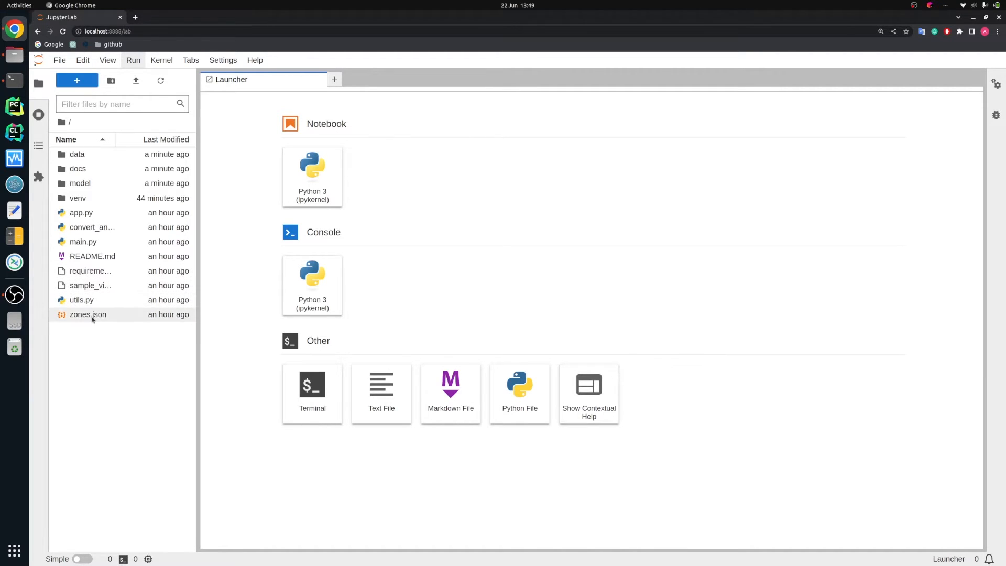
mouse_move(88, 314)
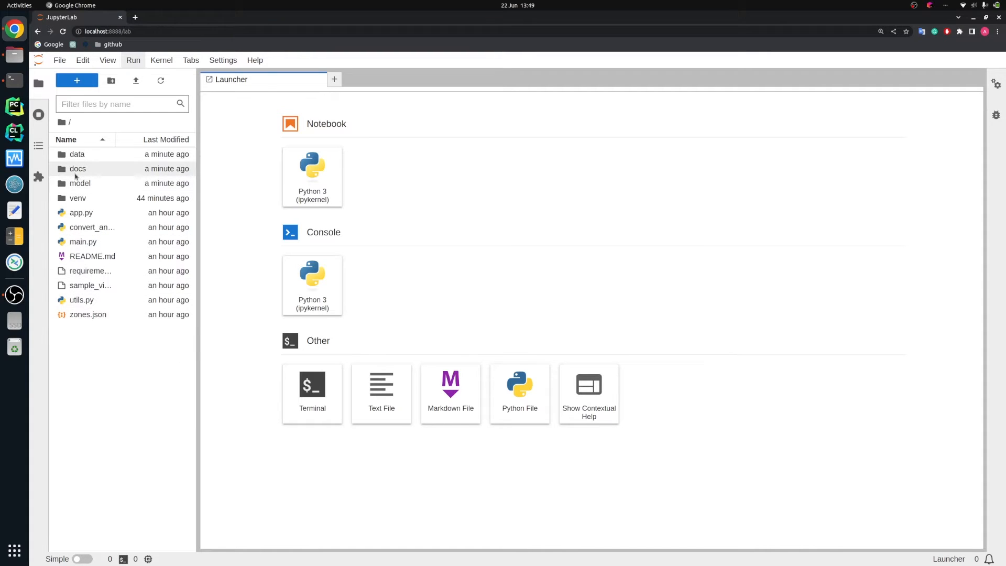
double_click(77, 169)
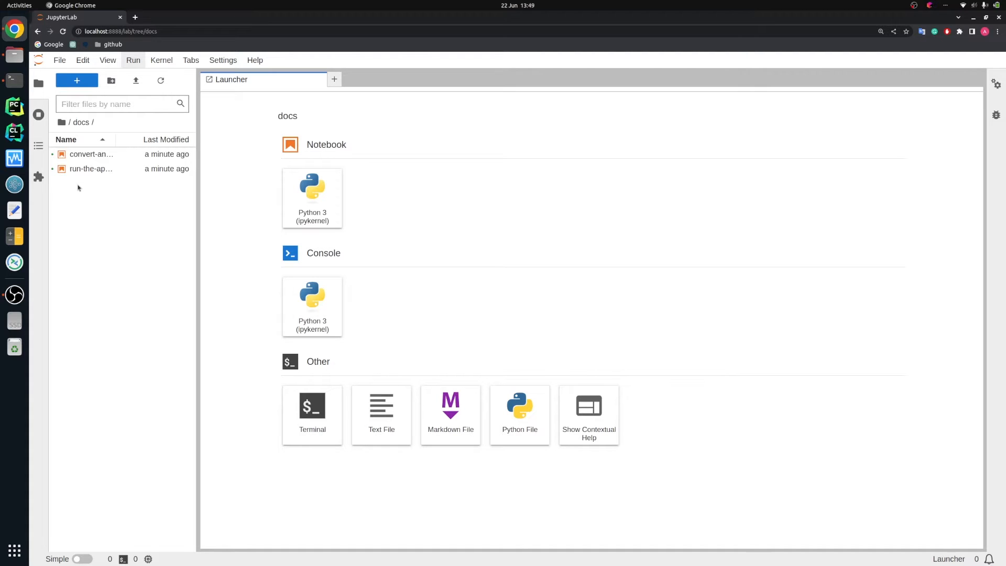
left_click(91, 155)
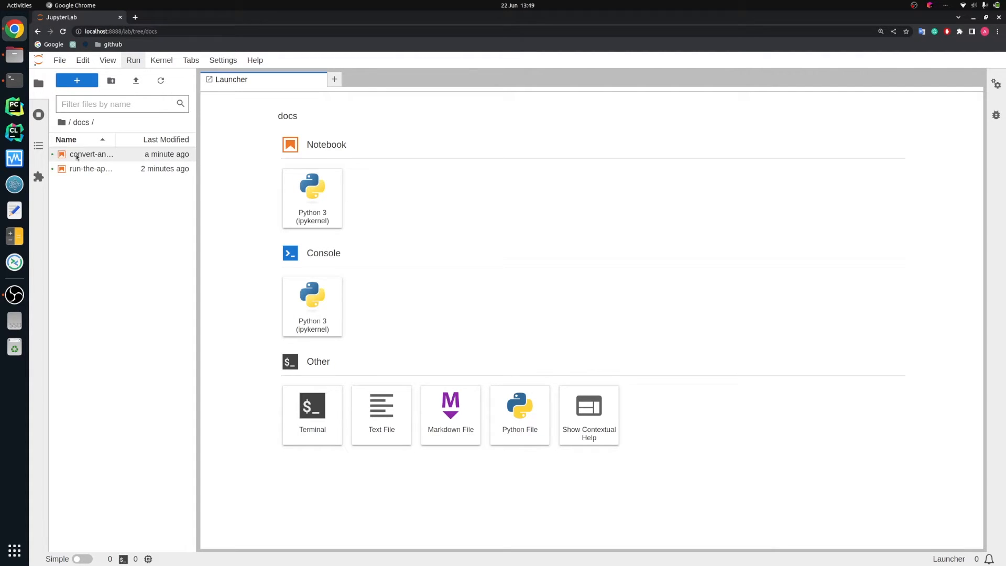
double_click(91, 154)
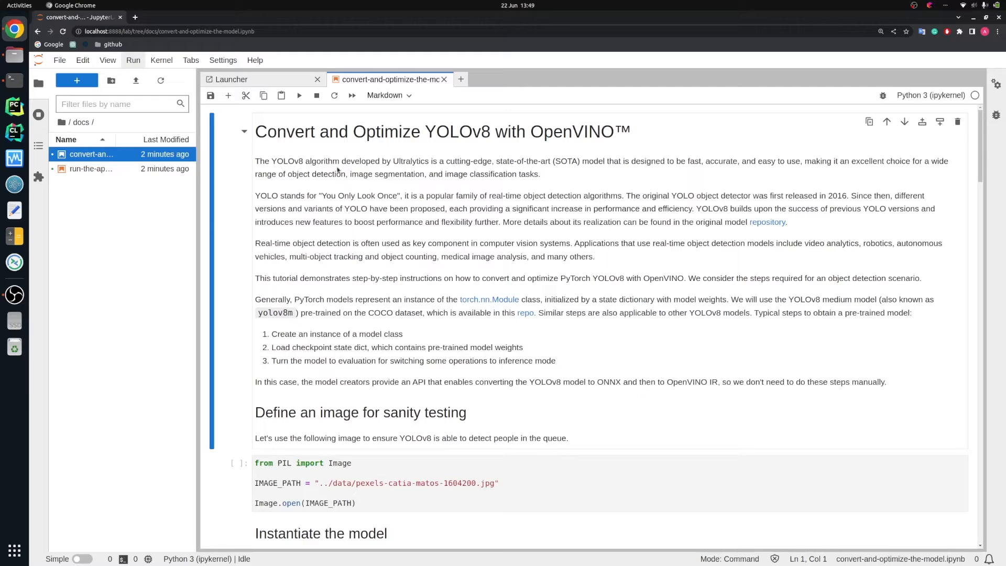
Step: Run the image cell to display the sample photo of people queuing
scroll("down", 3)
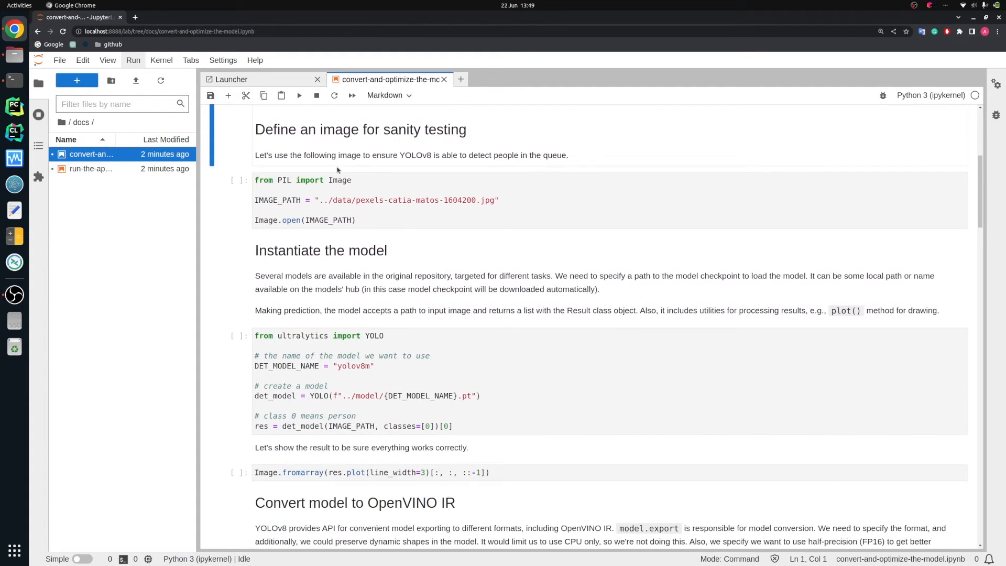
left_click(385, 200)
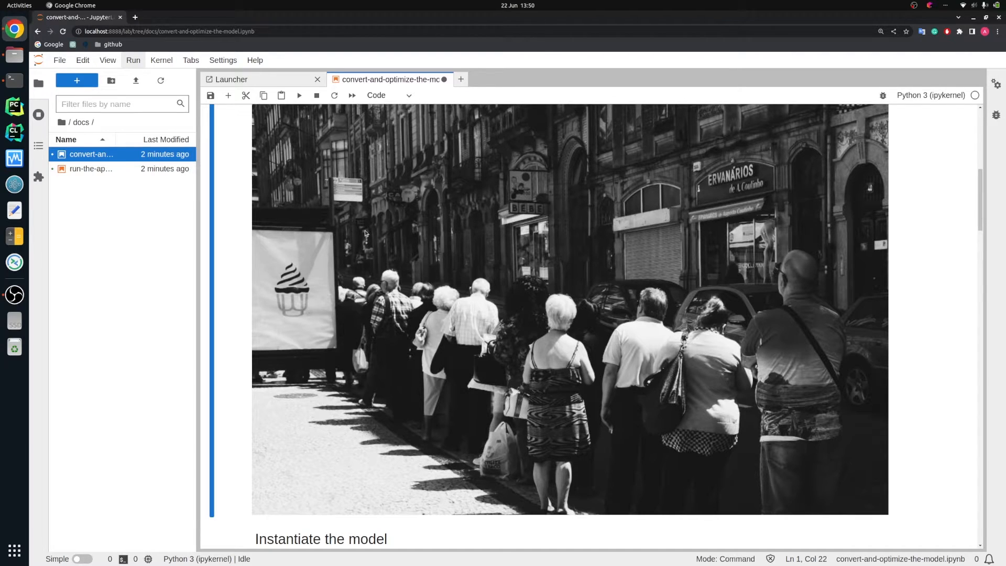
scroll("down", 3)
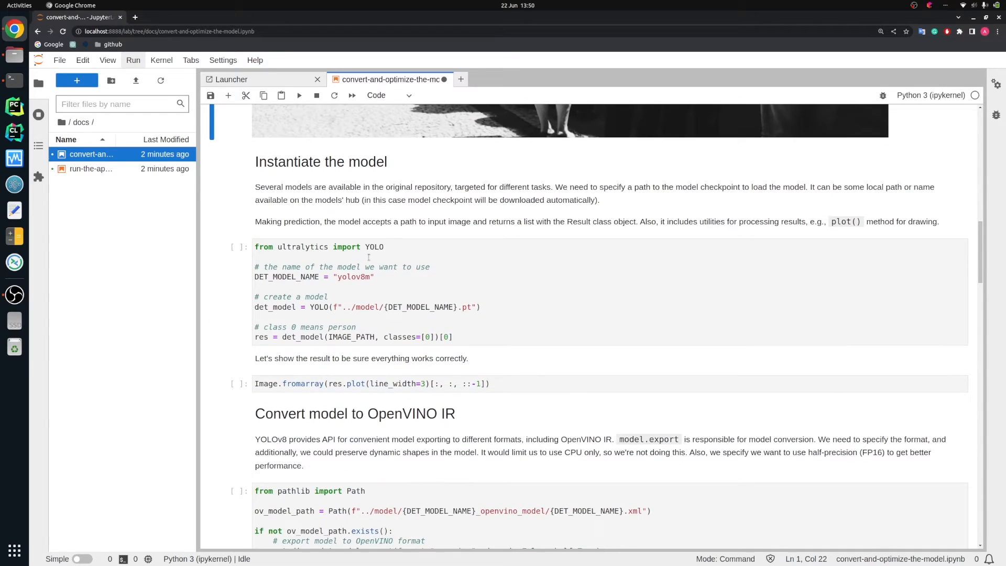
Step: Run the YOLOv8m instantiation cell, then plot red person boxes with confidence scores
left_click(443, 286)
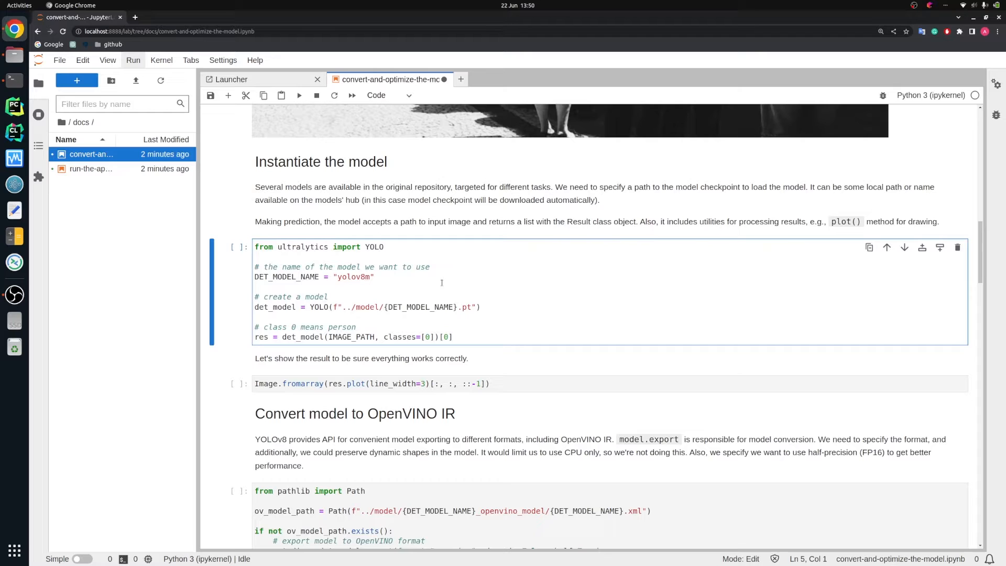
left_click(299, 95)
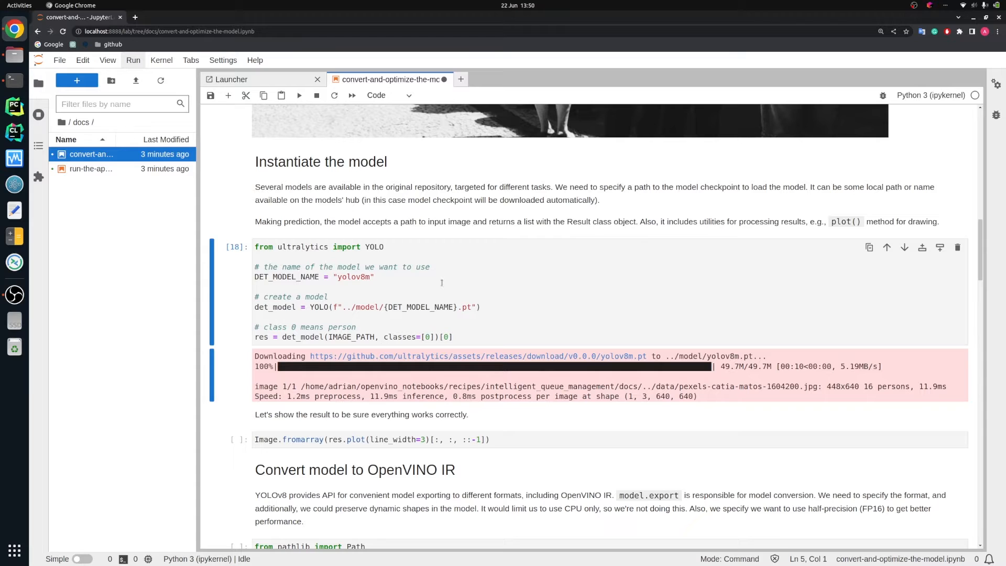
scroll("down", 3)
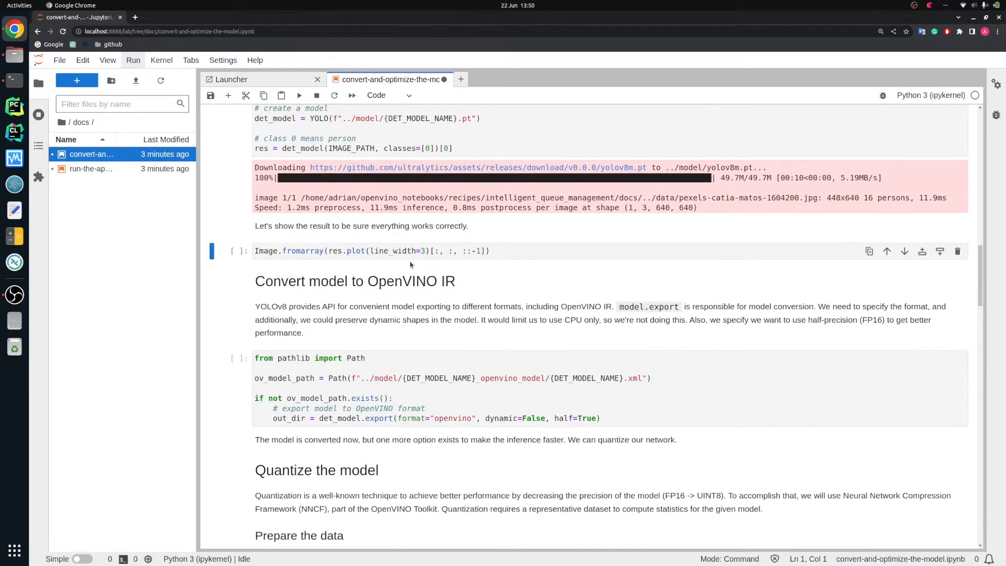
left_click(414, 251)
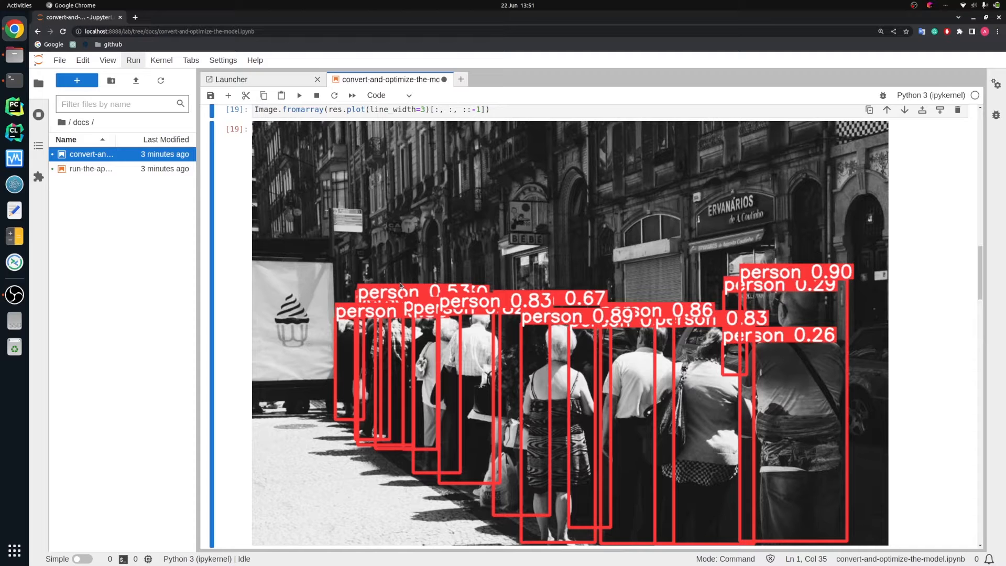
Step: Run the model.export cell and view the new yolov8m_openvino_model folder in model
scroll("down", 3)
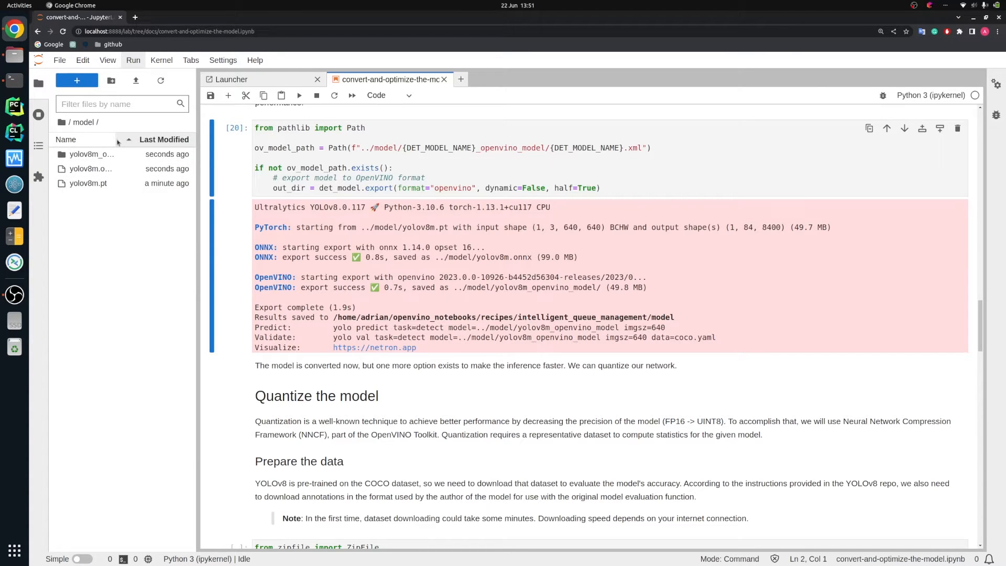
left_click(91, 154)
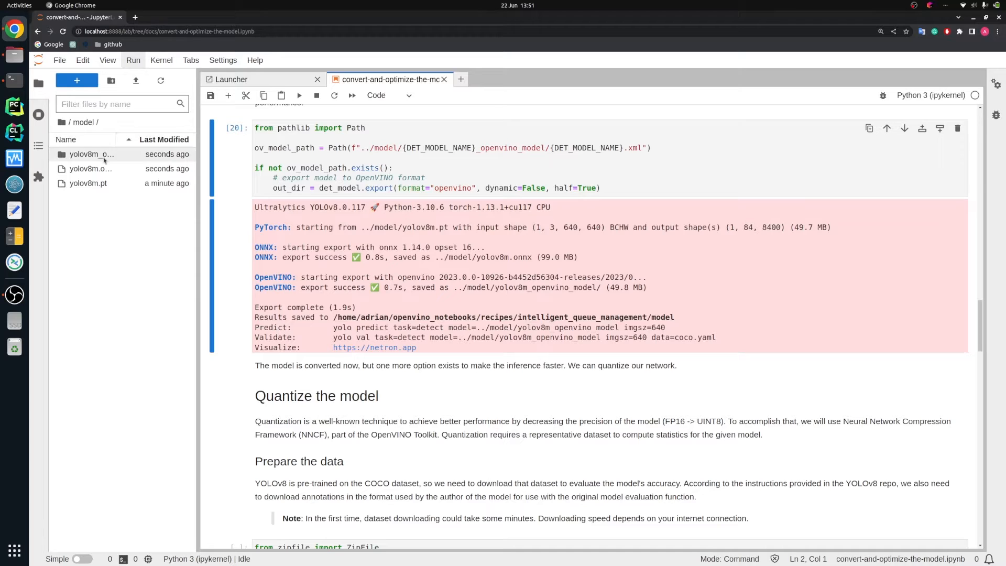
left_click(91, 154)
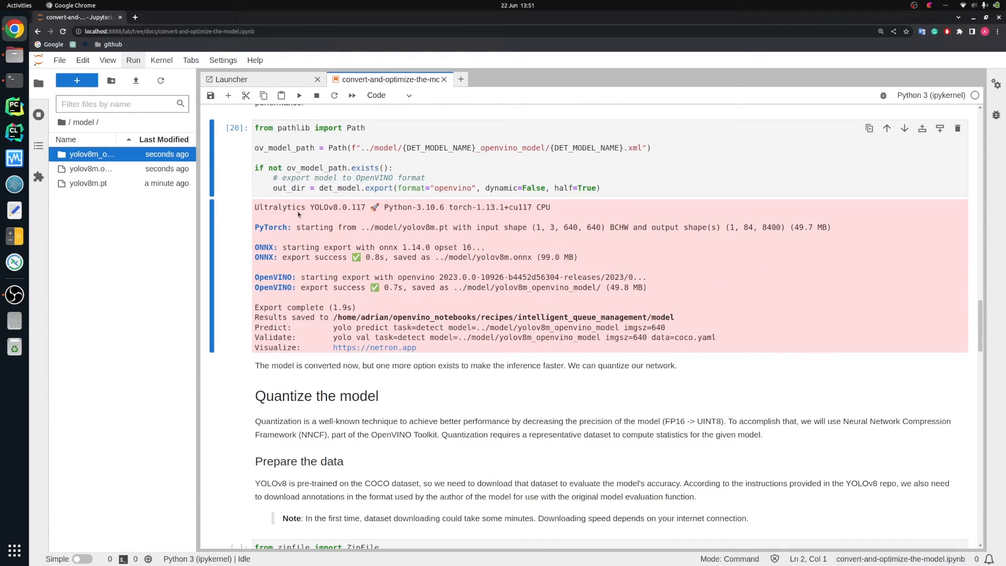
mouse_move(177, 198)
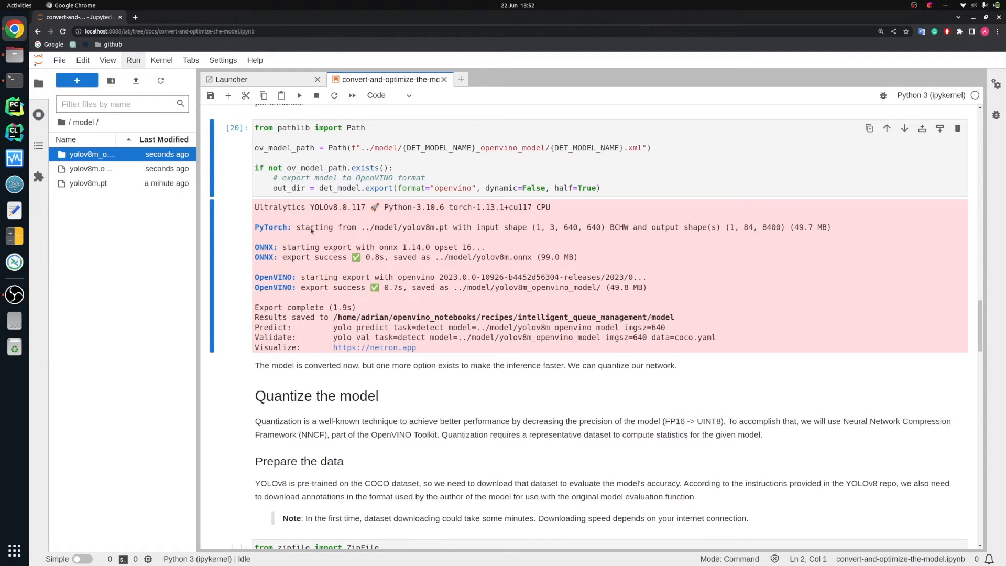
scroll("down", 3)
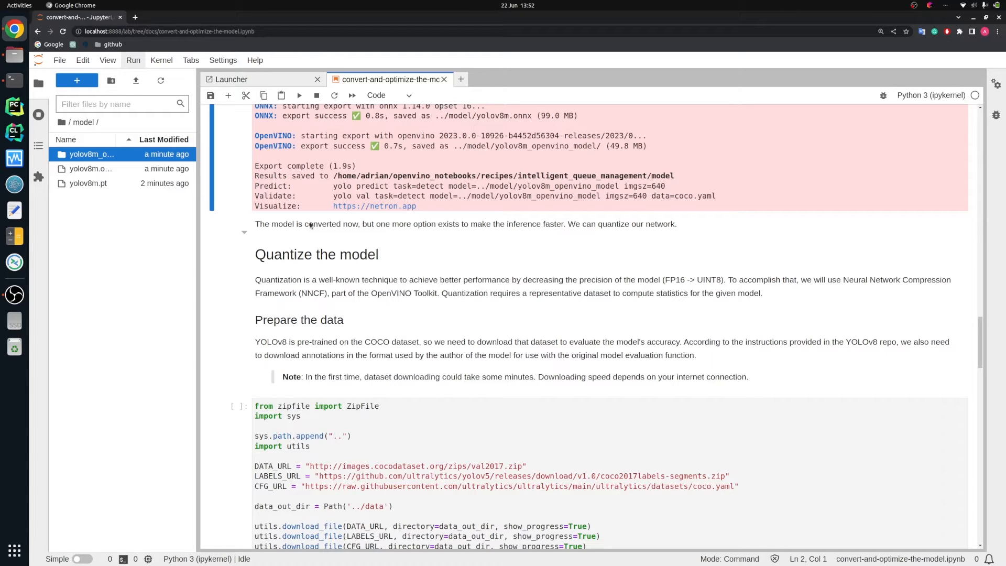
Step: Run the download cell for COCO validation images, labels and config, then start the DataLoader
scroll("down", 3)
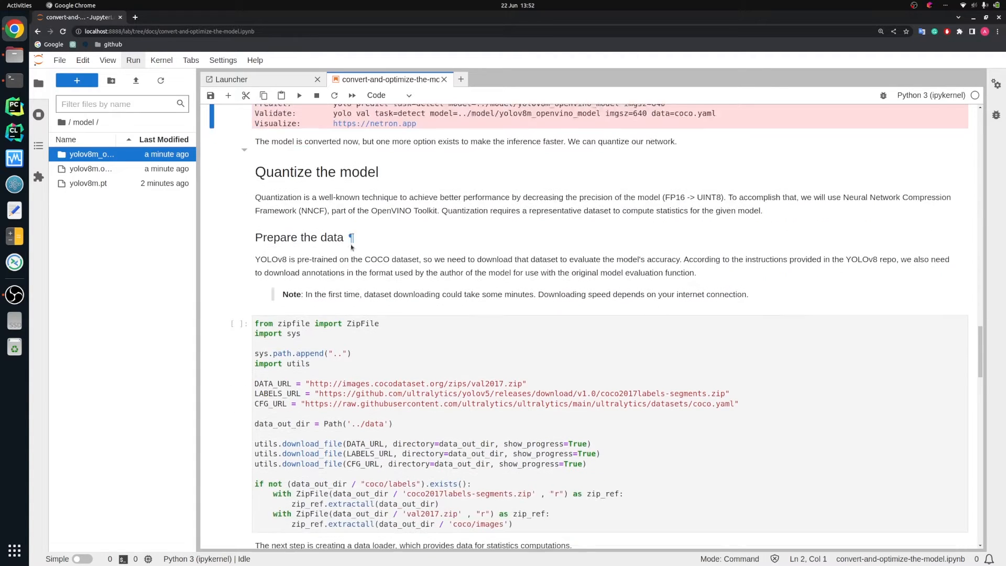
scroll("down", 3)
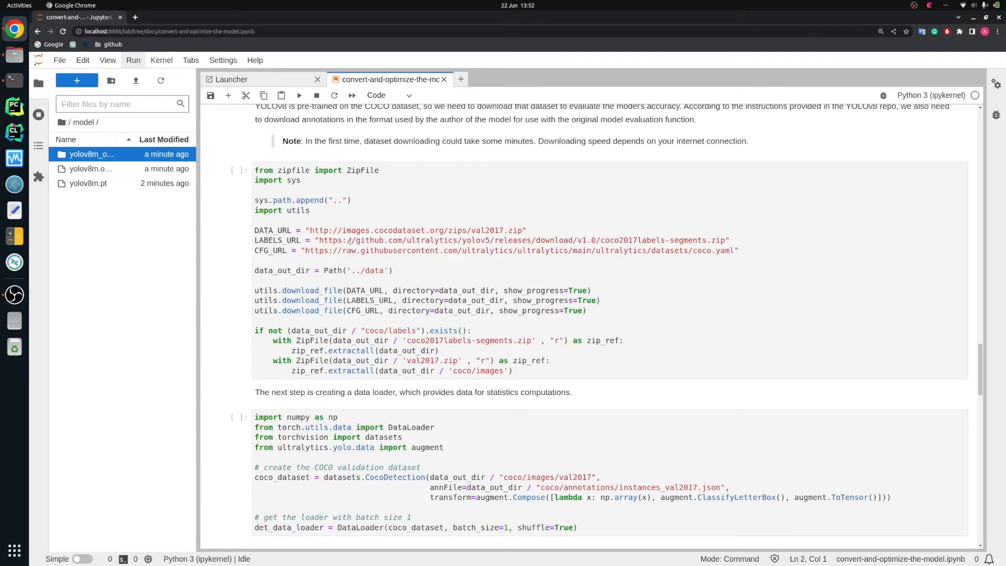
left_click(352, 241)
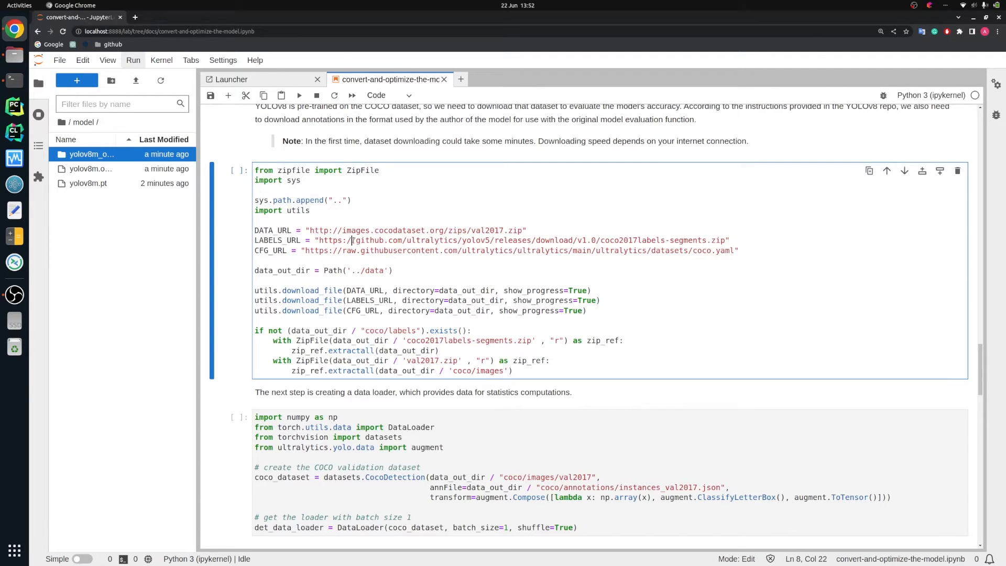
left_click(298, 95)
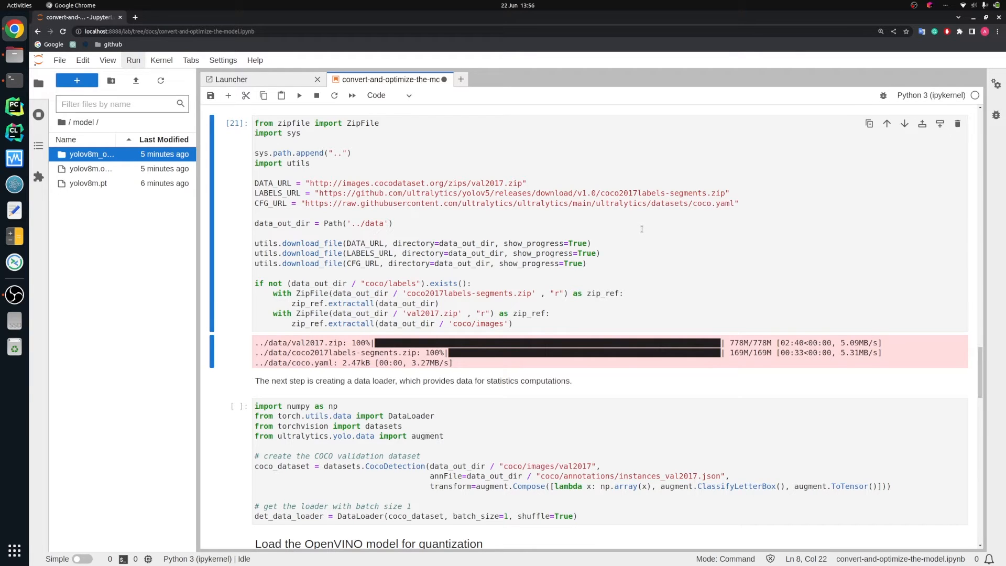
scroll("down", 3)
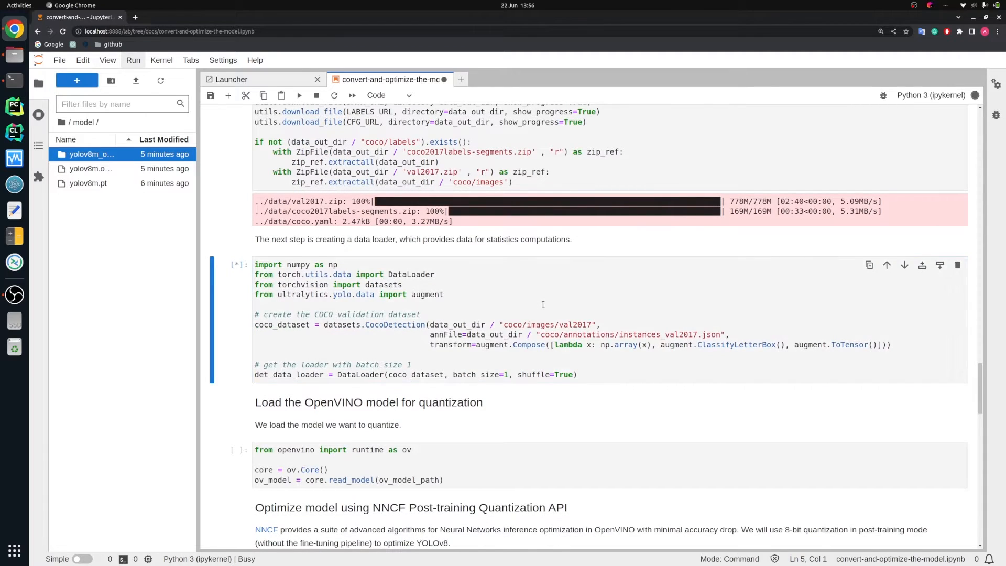
Step: Run the DataLoader, ov.Core read_model and nncf.Dataset cells in turn
left_click(298, 95)
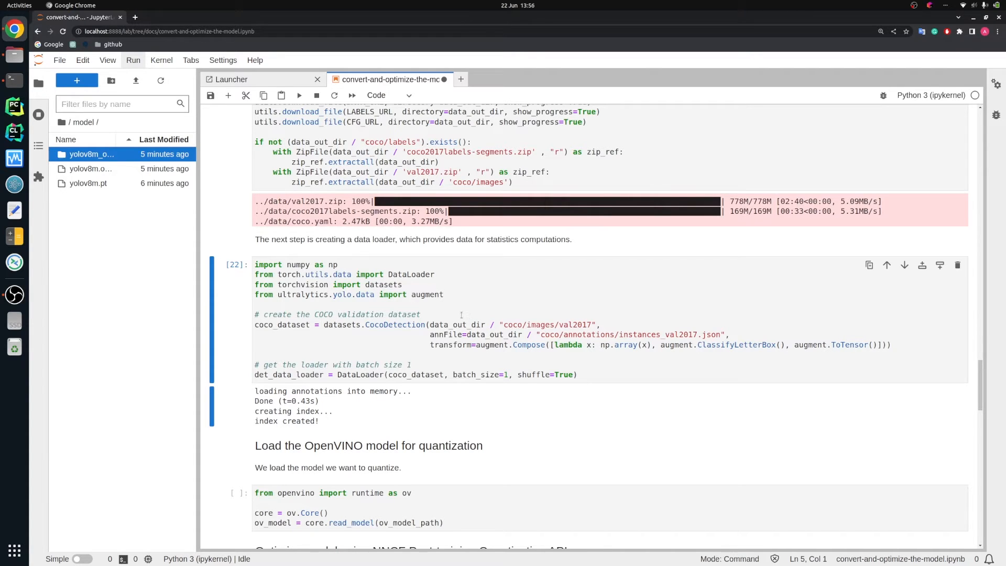
scroll("down", 3)
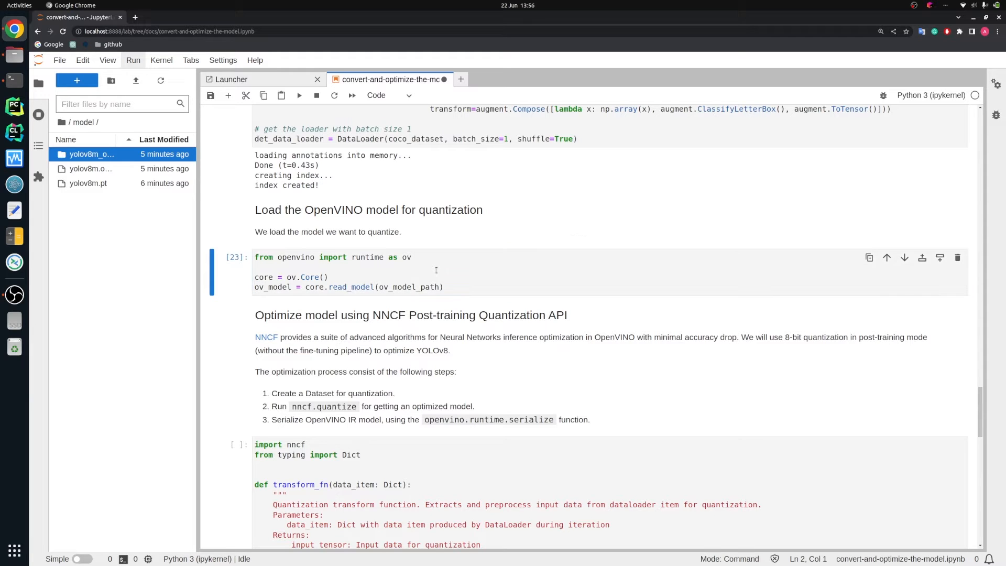
scroll("down", 3)
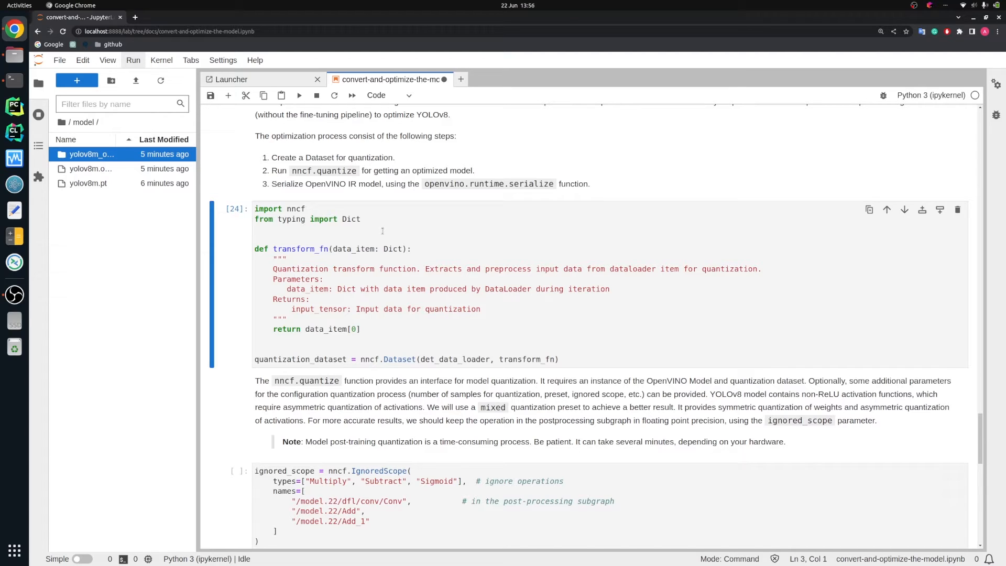
mouse_move(312, 327)
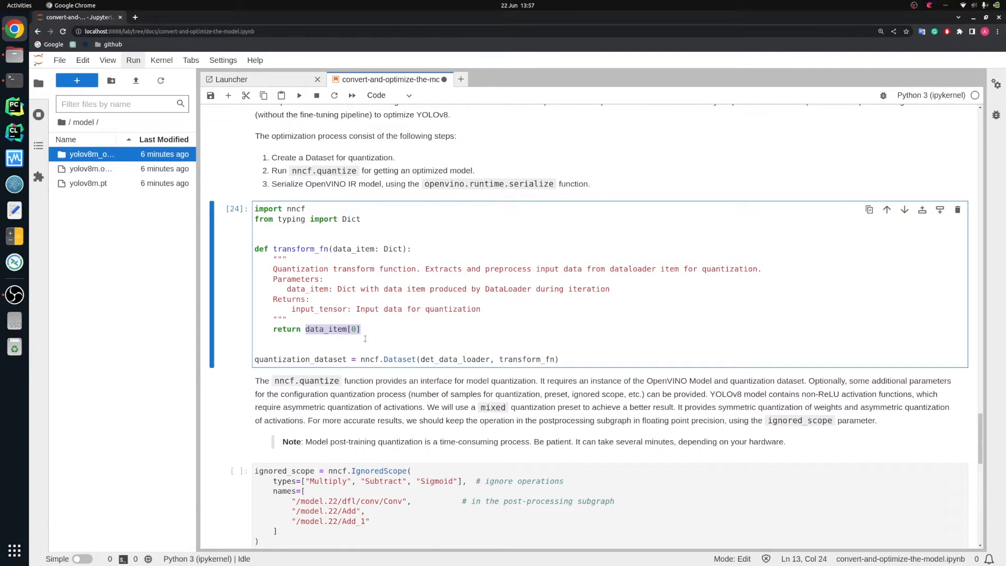
Step: Let nncf.quantize save the INT8 model, then run the device = "CPU" cell
scroll("down", 3)
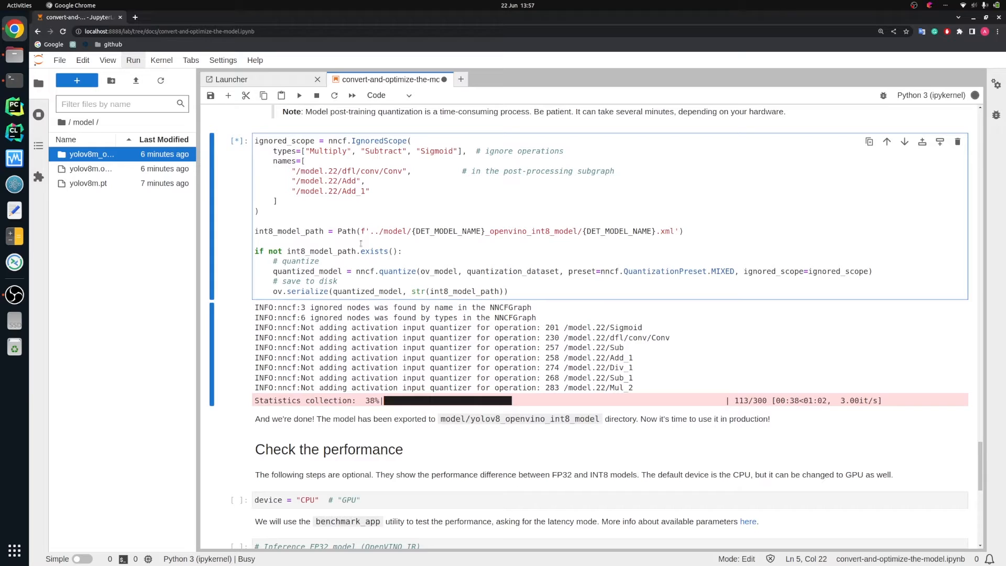
double_click(396, 271)
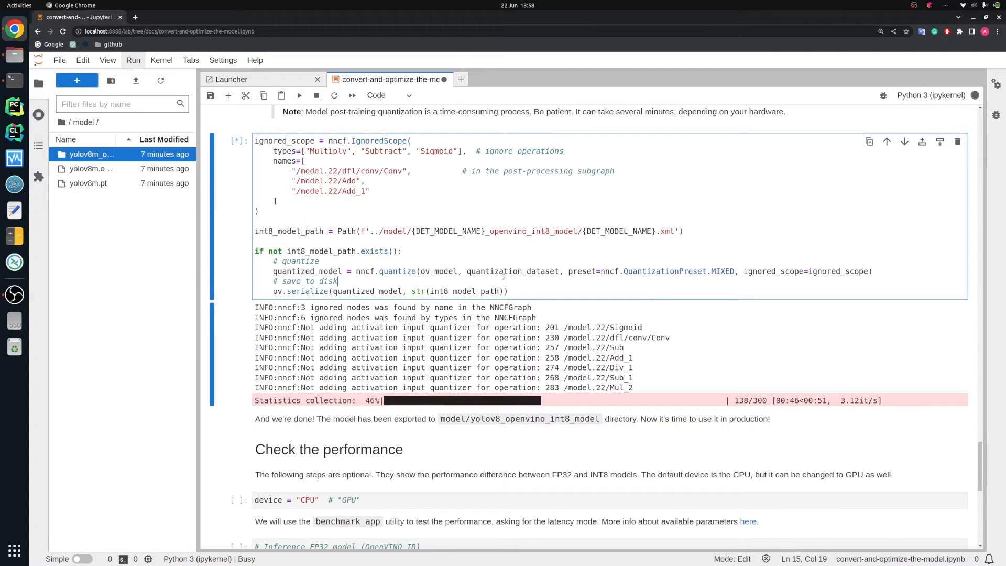
double_click(328, 281)
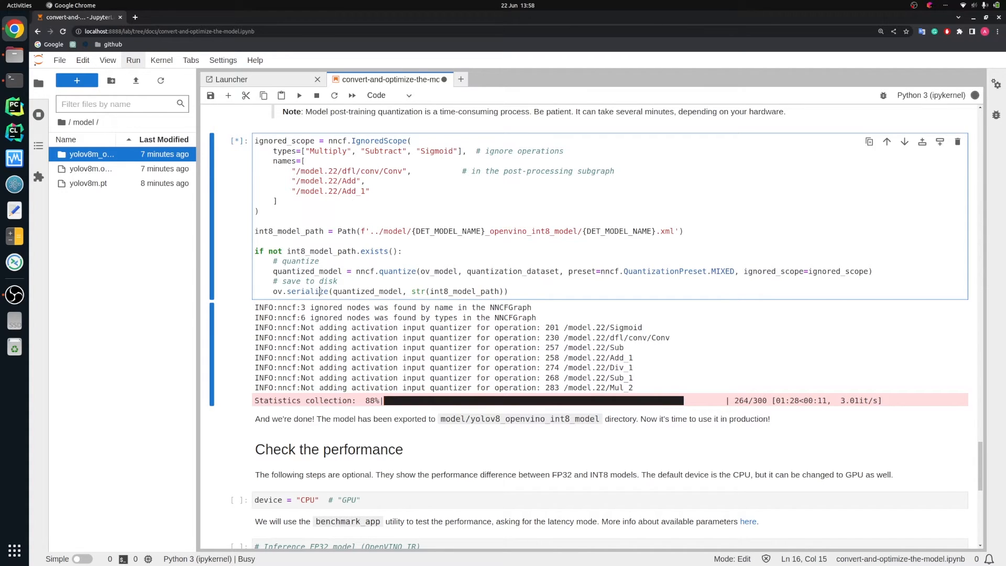
double_click(307, 291)
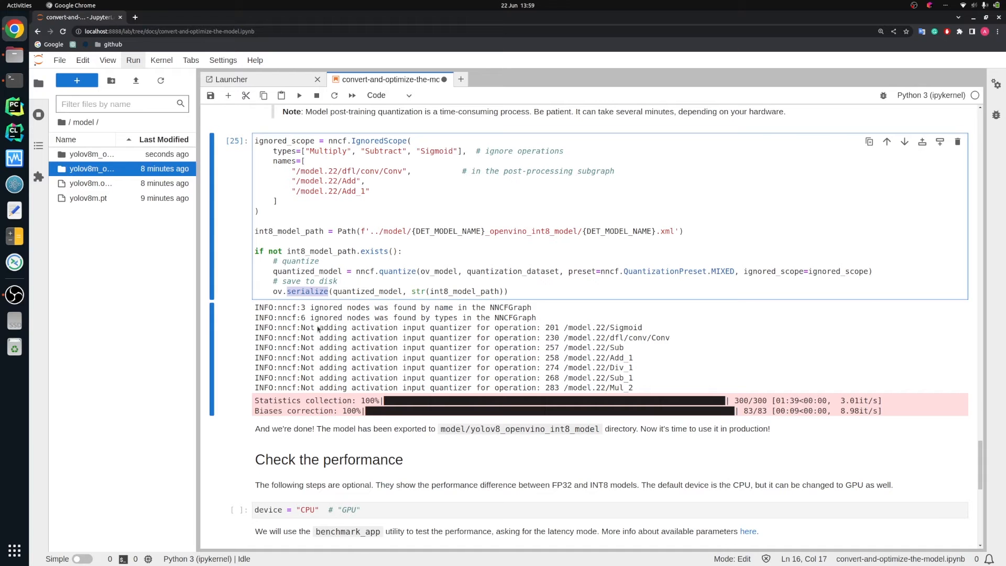
scroll("down", 3)
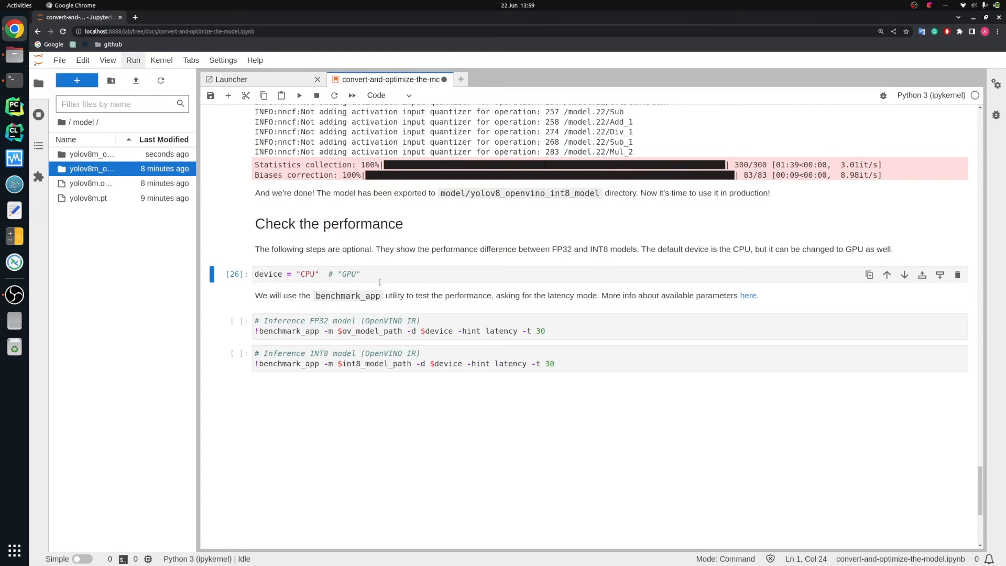
Step: Run the FP32 benchmark_app cell, reaching 6.74 FPS, then start the INT8 benchmark
left_click(433, 330)
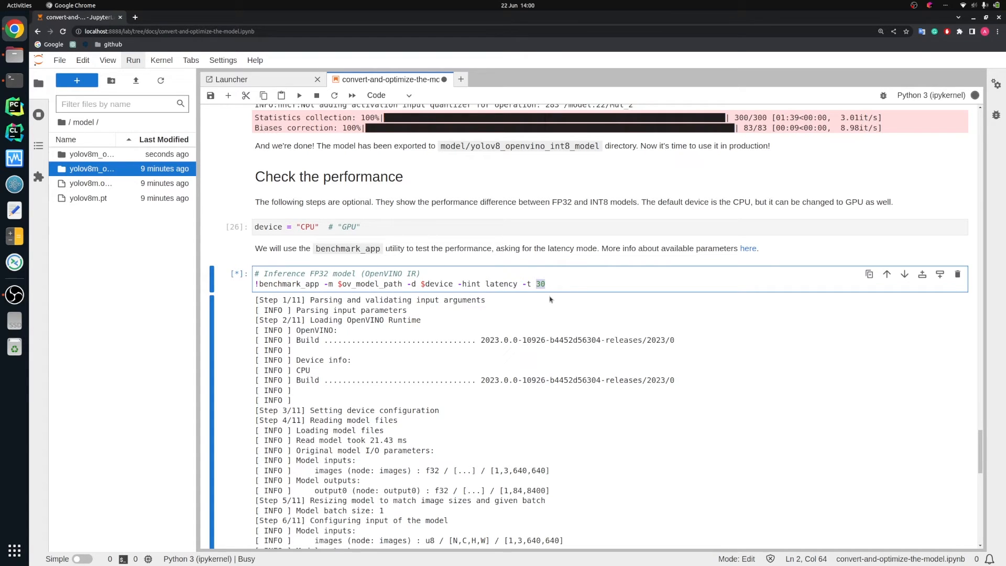
scroll("down", 3)
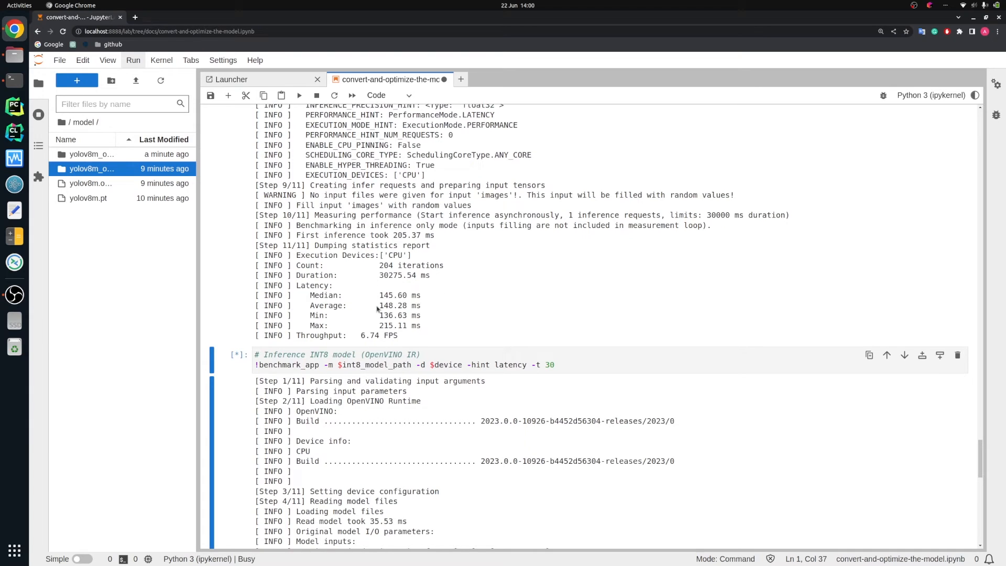
Step: Highlight the FP32 throughput and let the INT8 benchmark finish at 21.13 FPS, ~47 ms
double_click(392, 305)
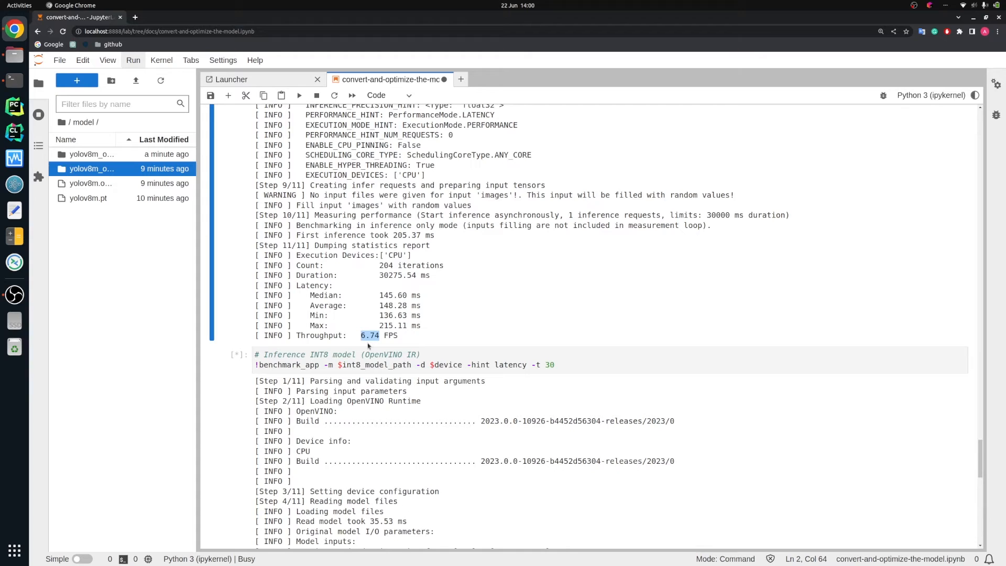
scroll("down", 3)
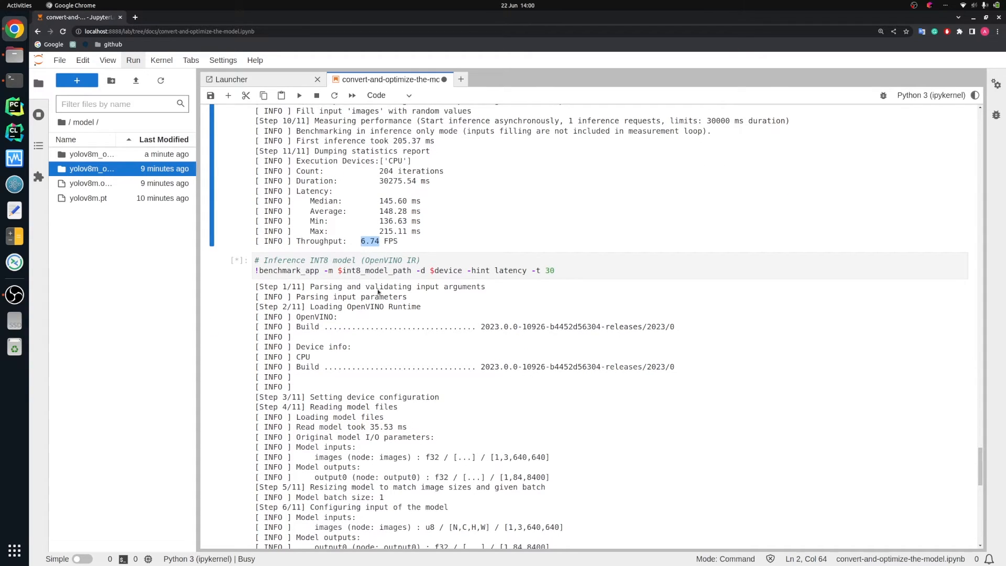
left_click(373, 270)
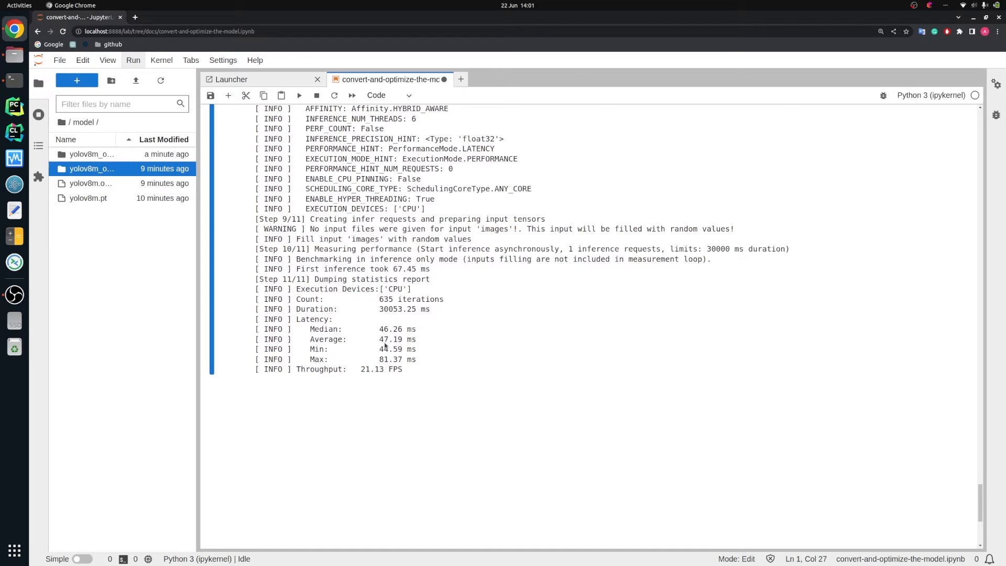
Step: Highlight the INT8 latency and throughput figures, then return the file browser to docs
double_click(391, 340)
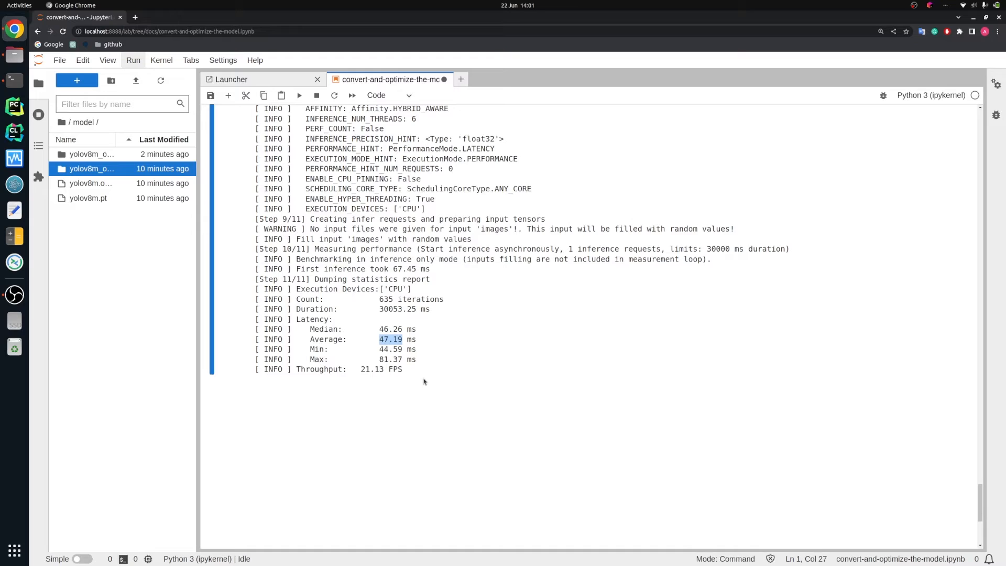
double_click(372, 369)
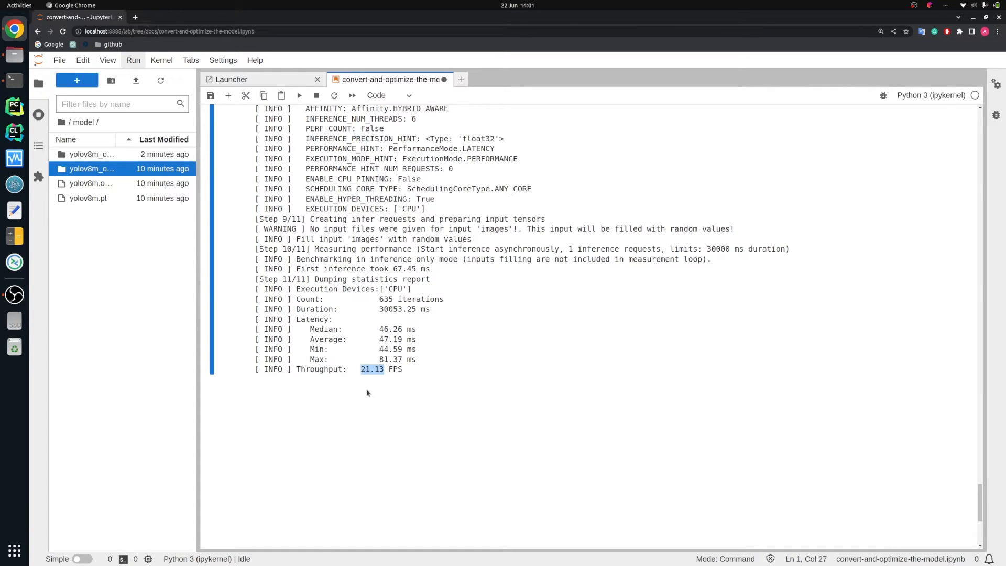
left_click(69, 122)
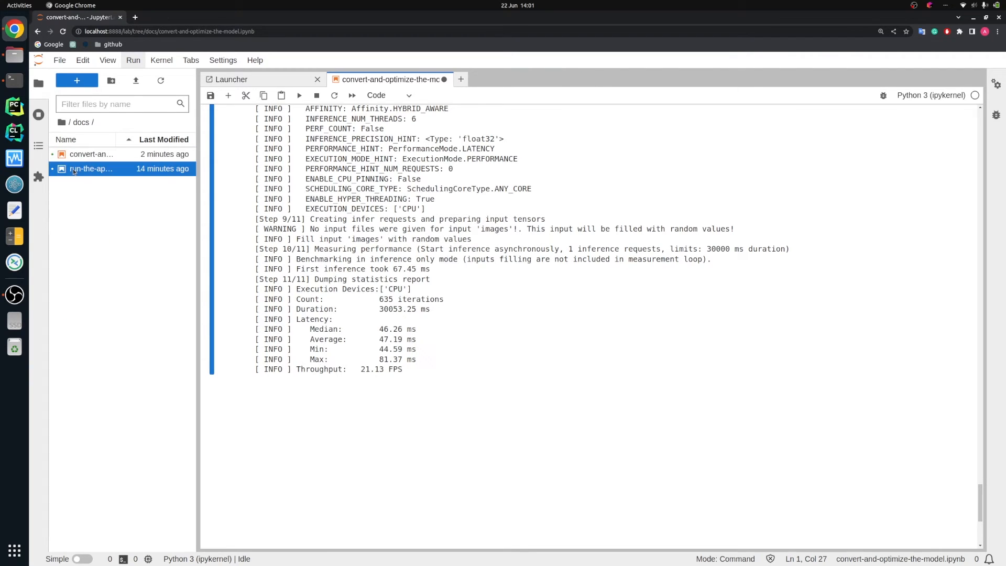
Step: Open run-the-application.ipynb from the docs folder in a new tab
double_click(91, 168)
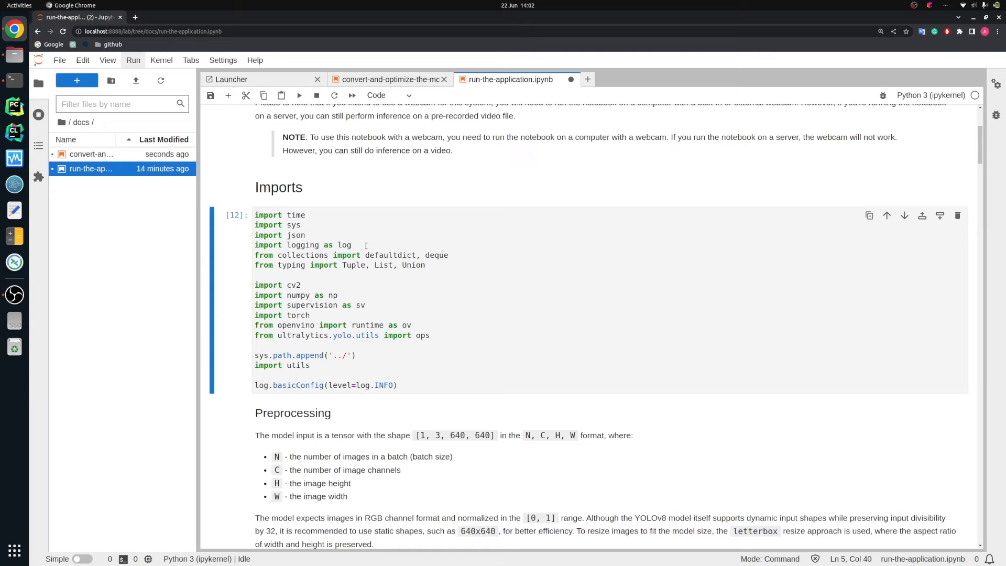
scroll("down", 3)
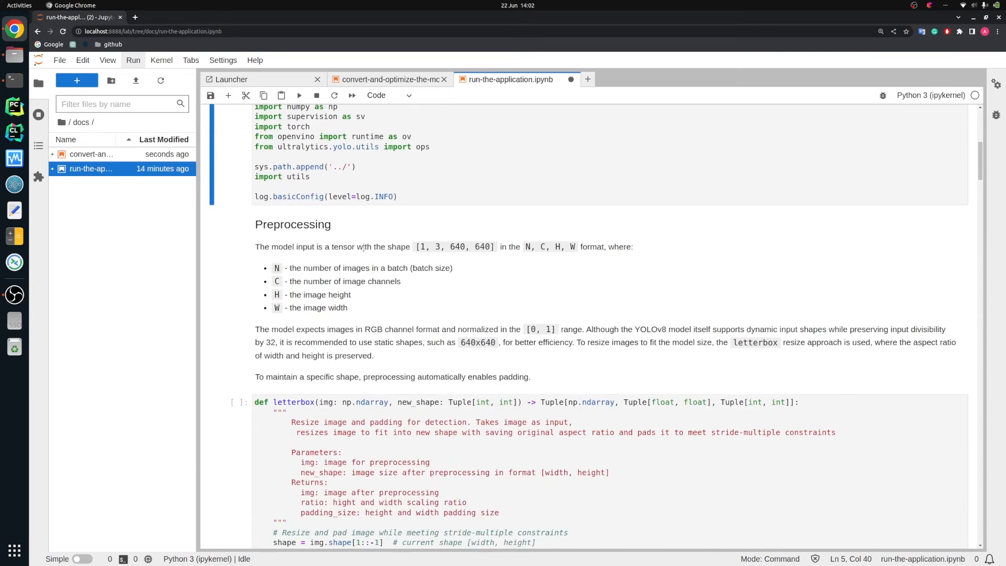
scroll("down", 3)
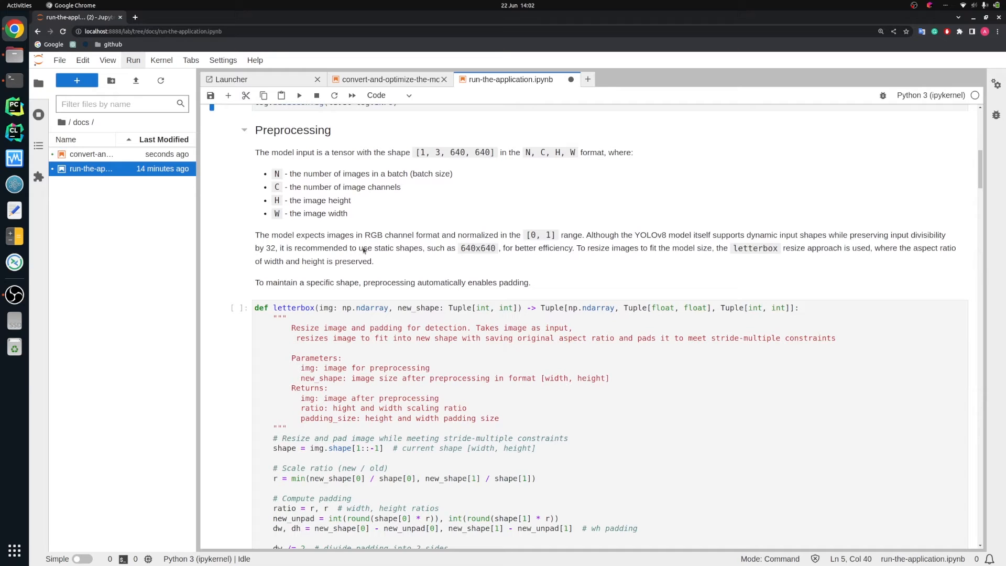
scroll("down", 3)
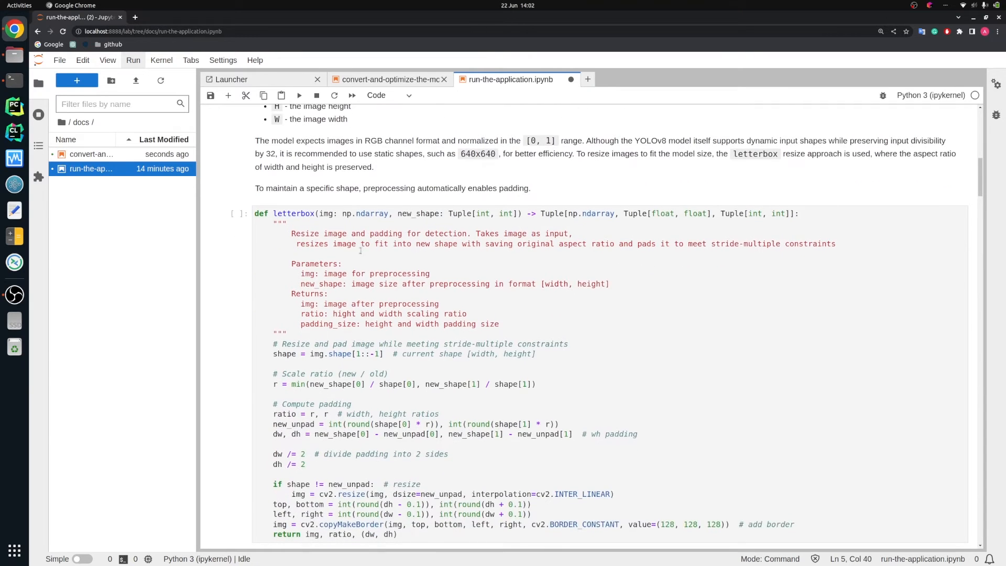
scroll("down", 3)
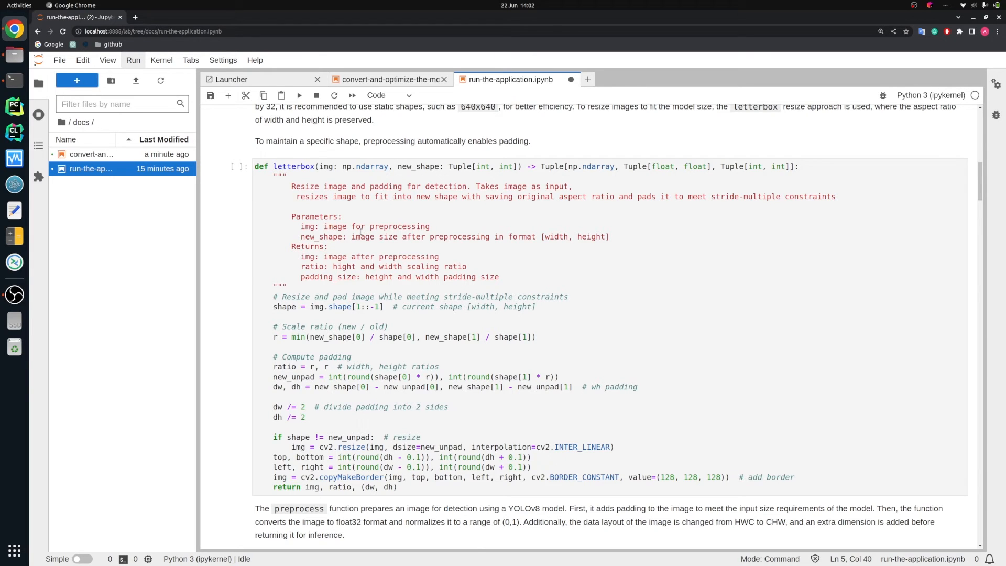
scroll("down", 3)
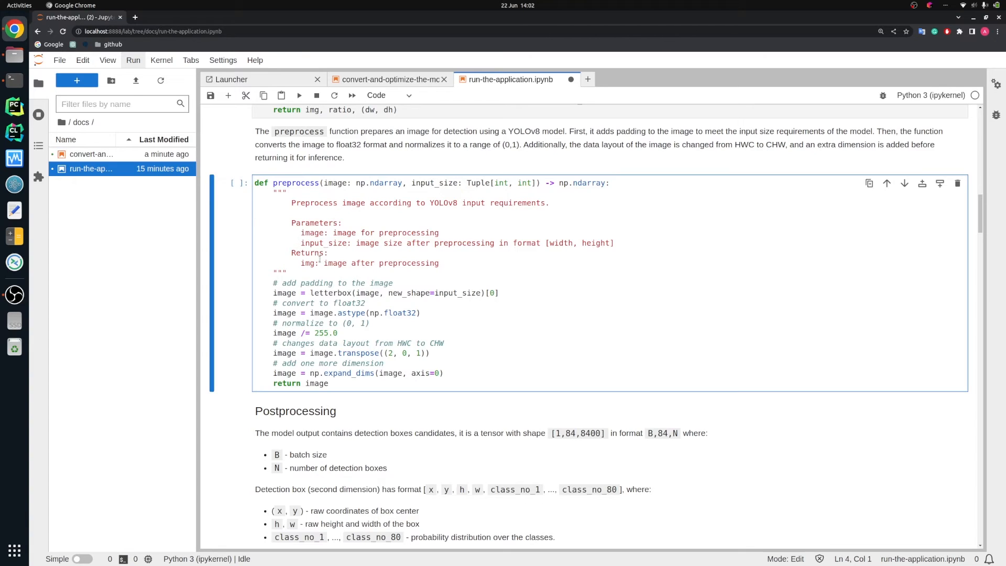
double_click(331, 294)
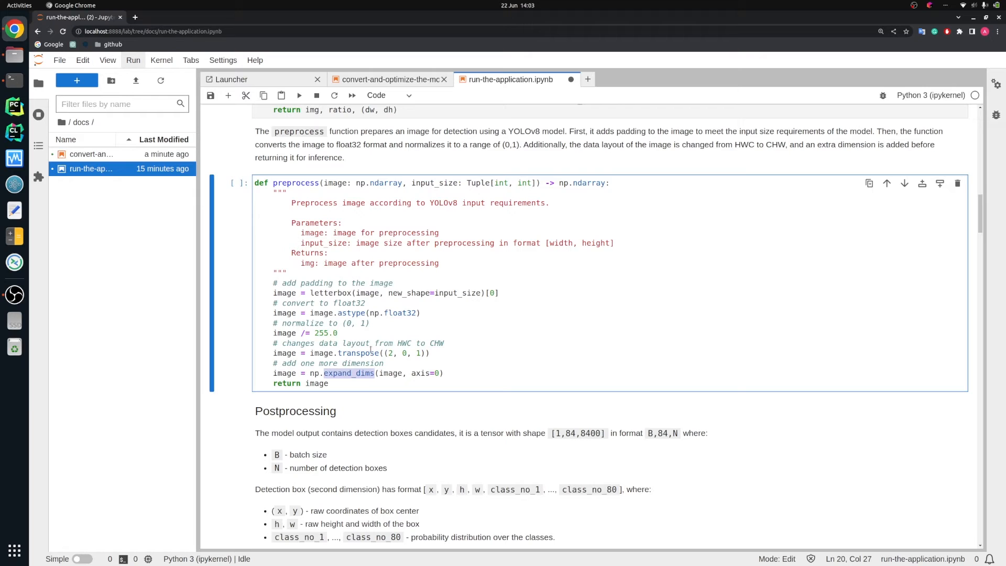
scroll("down", 3)
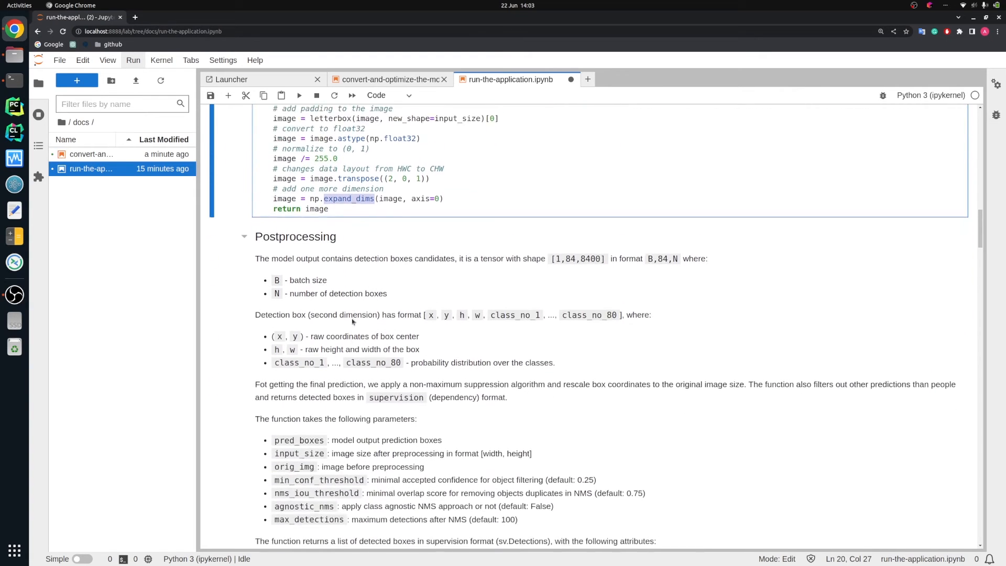
scroll("down", 3)
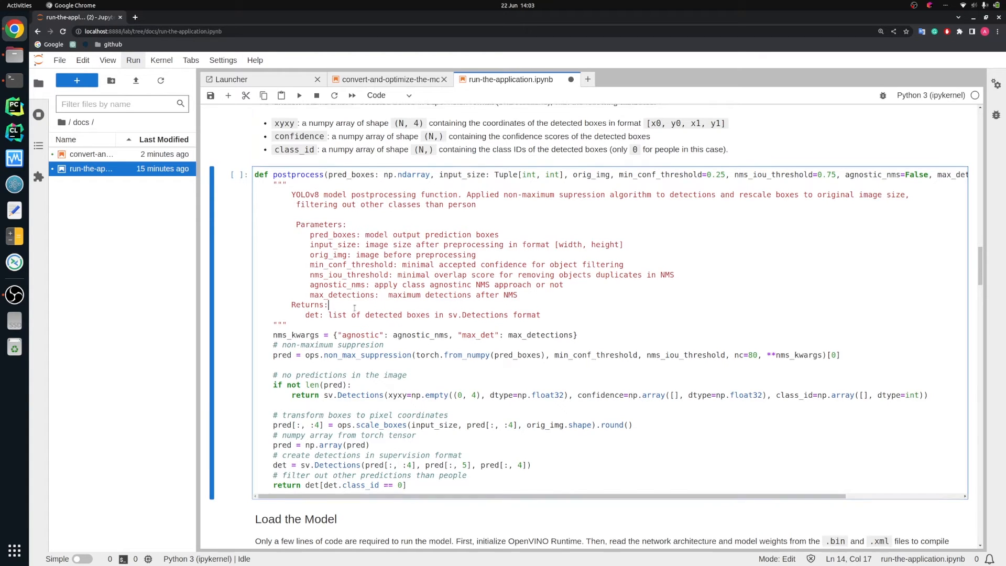
scroll("down", 3)
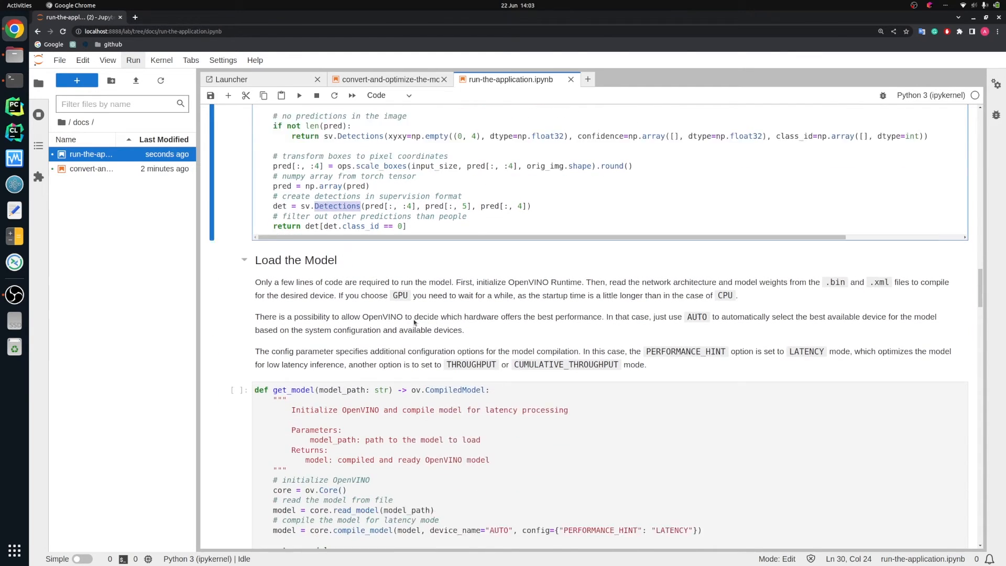
scroll("down", 3)
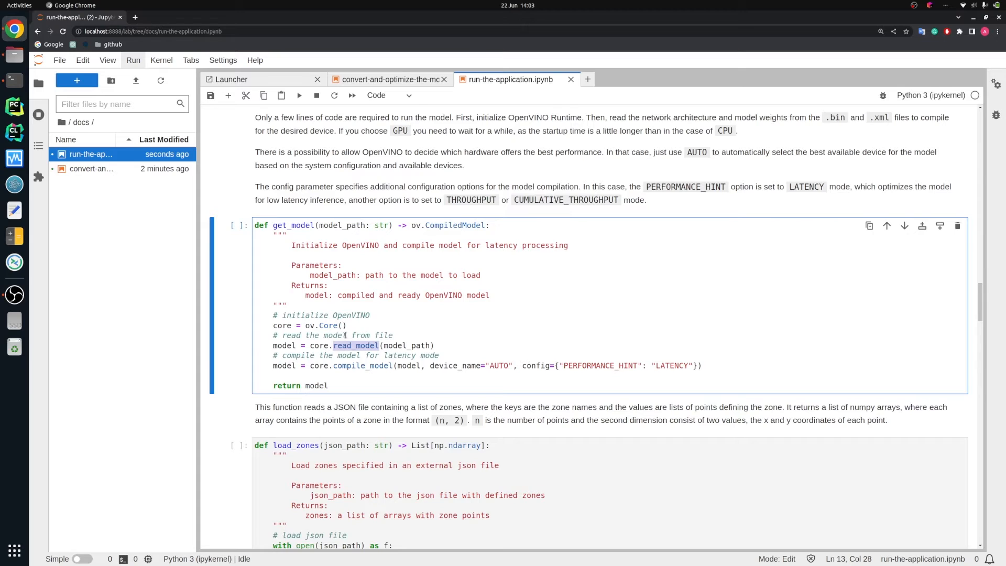
scroll("down", 3)
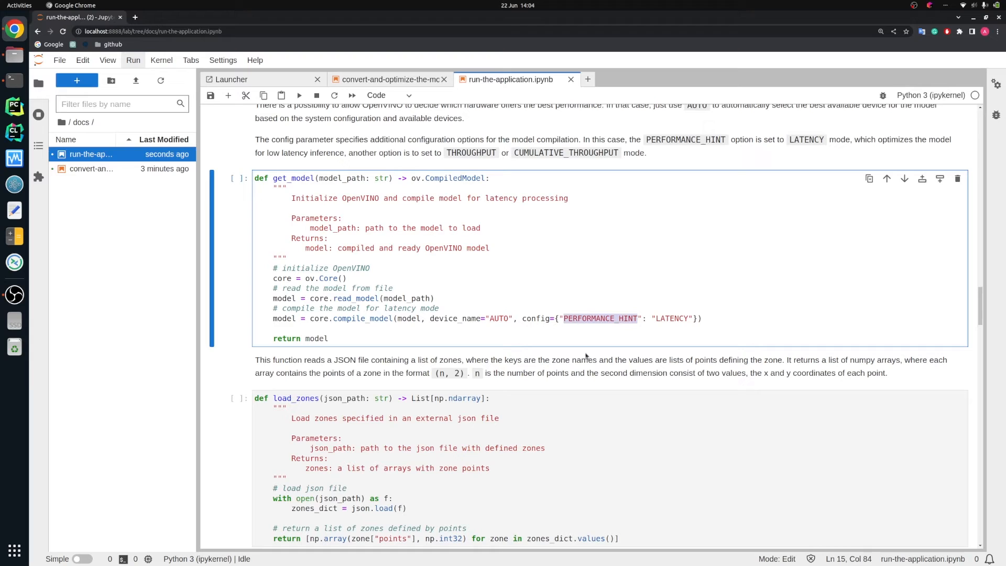
left_click(647, 318)
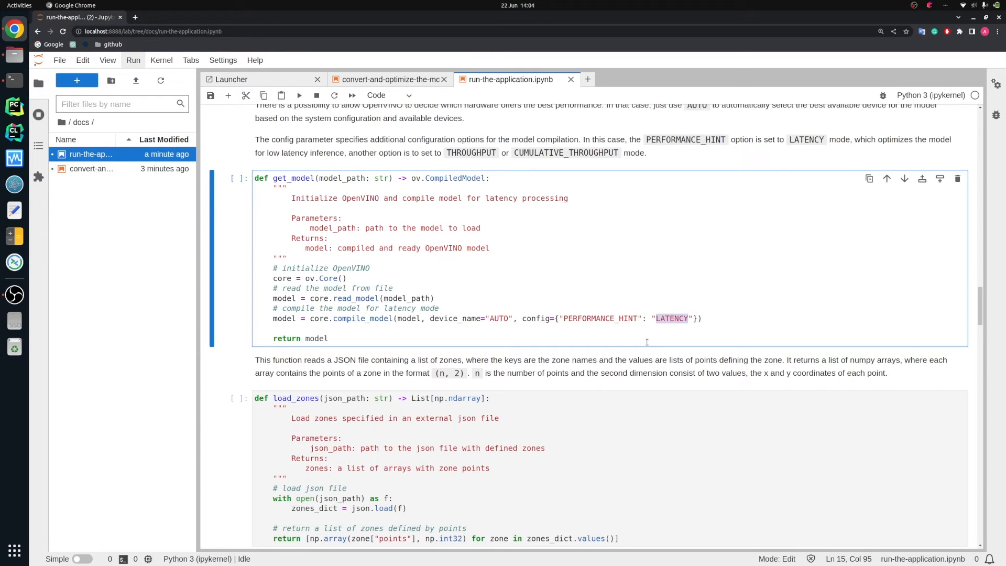
mouse_move(567, 229)
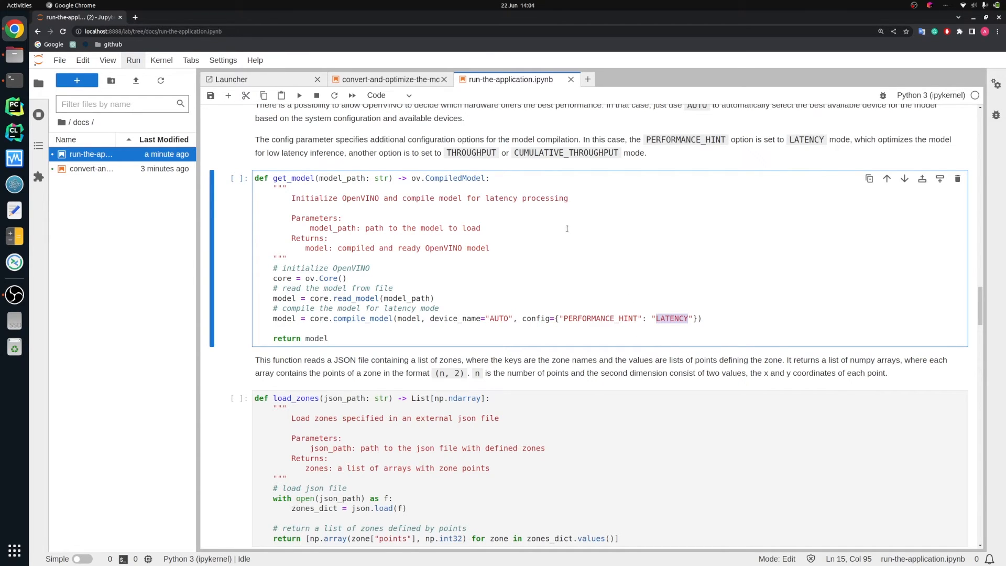
scroll("down", 3)
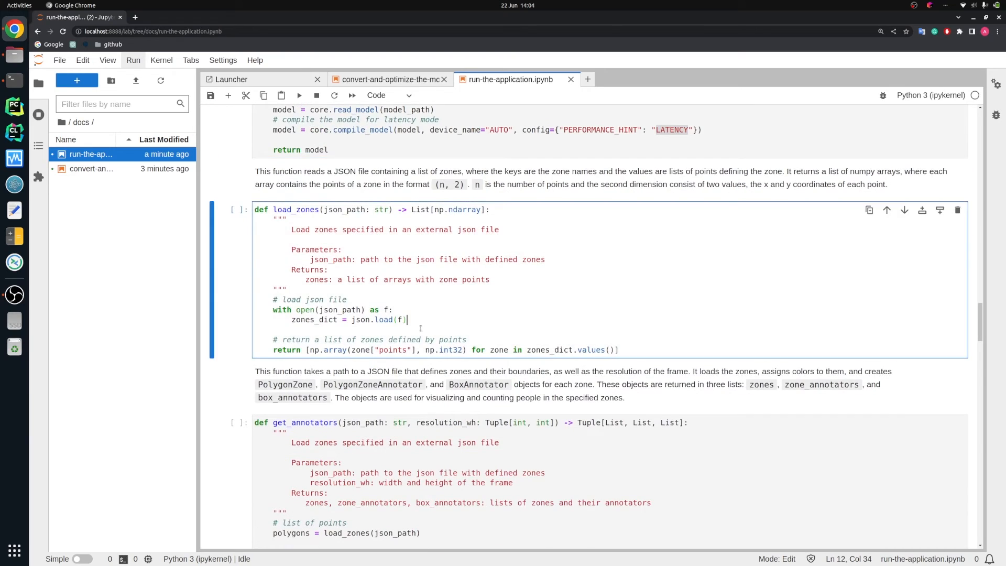
Step: Go to the project root folder and open zones.json, showing three zones
left_click(62, 122)
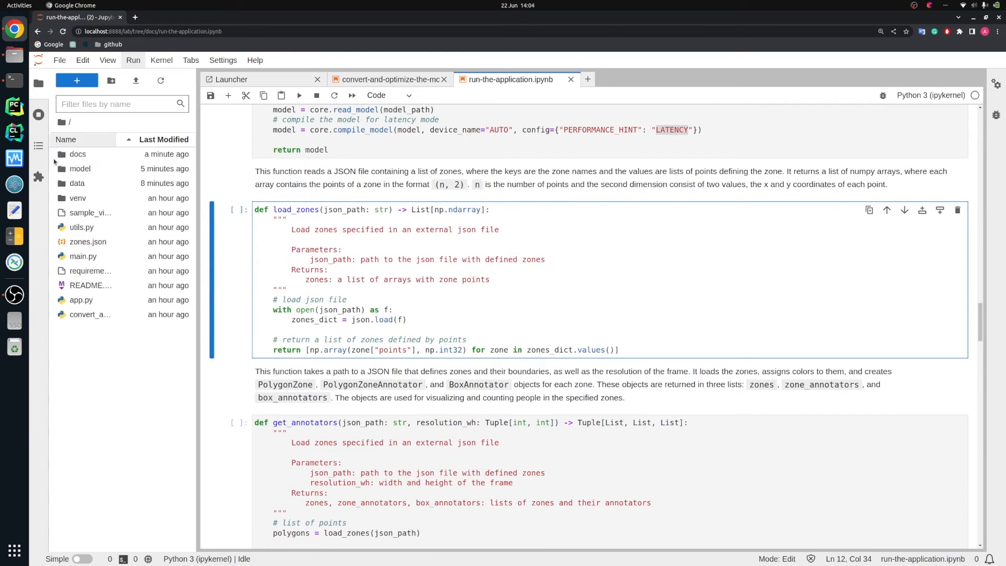
left_click(88, 241)
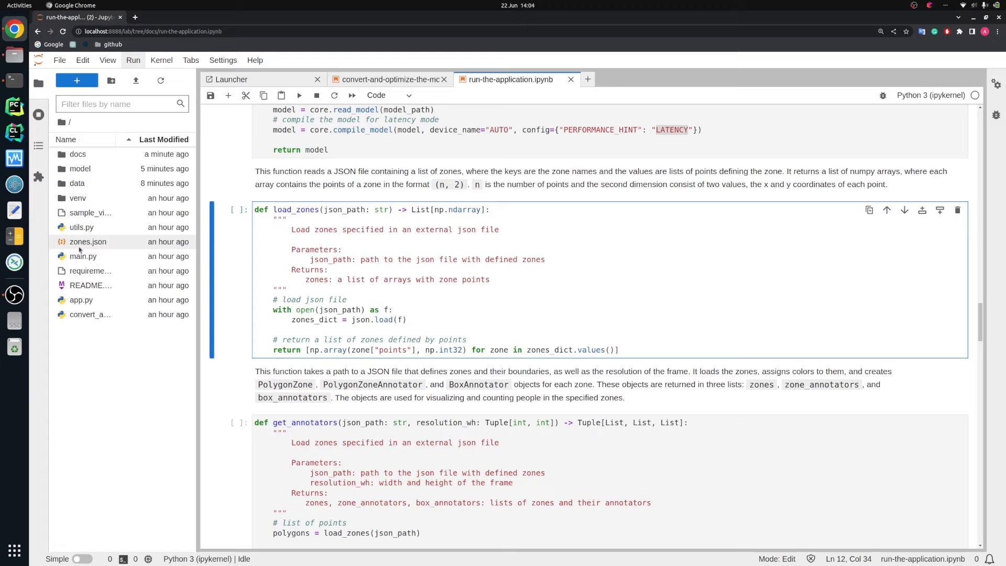
left_click(88, 241)
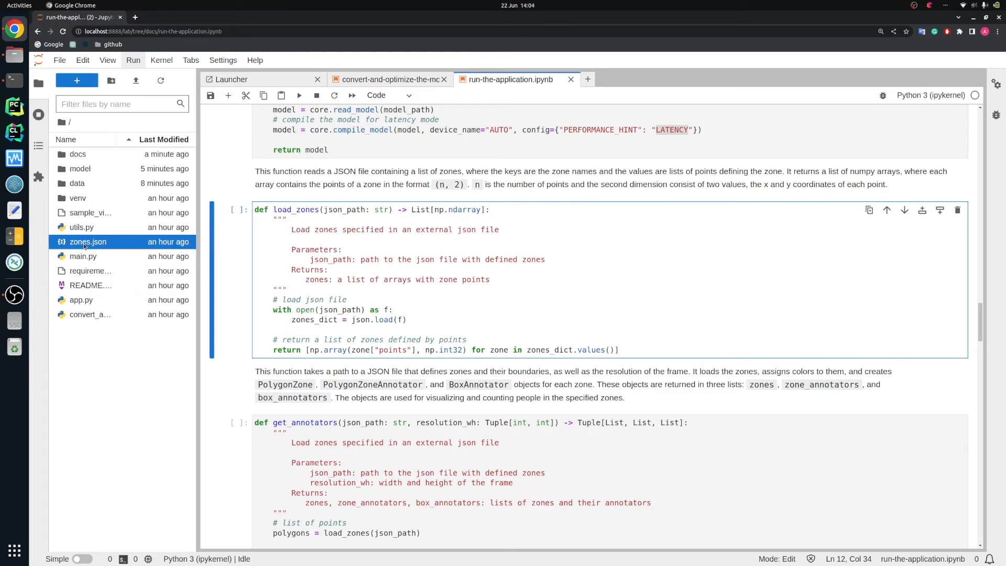
double_click(87, 241)
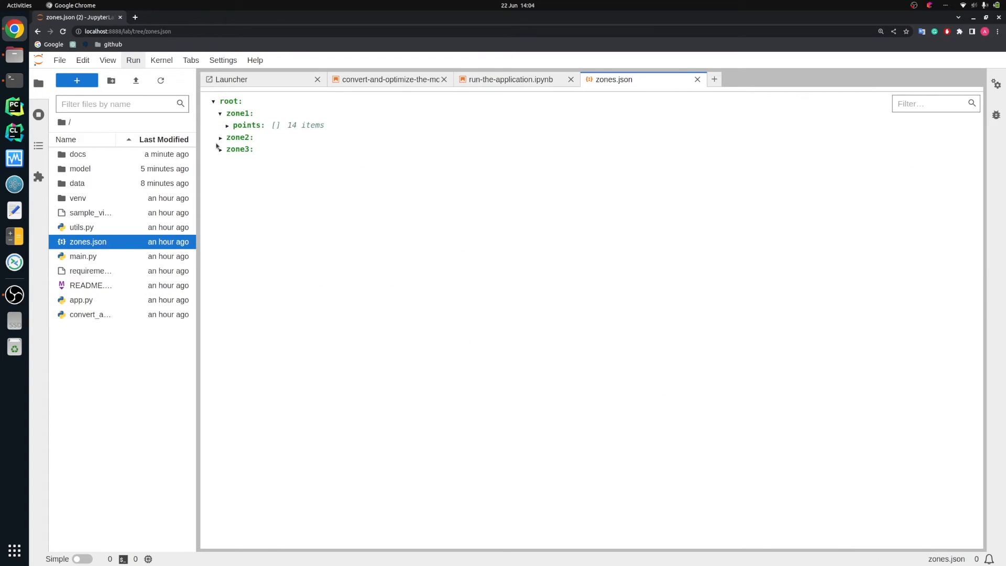
left_click(221, 137)
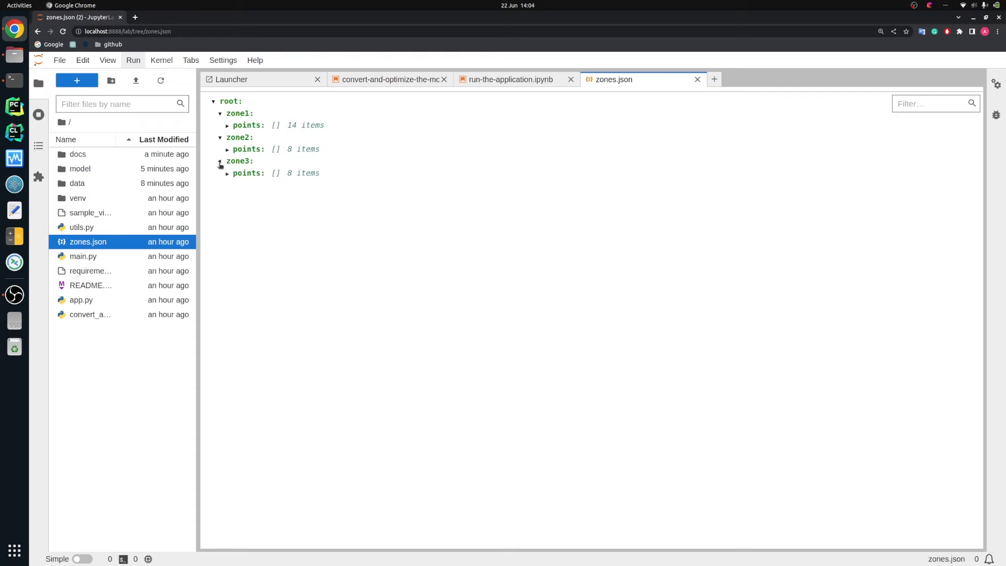
left_click(220, 161)
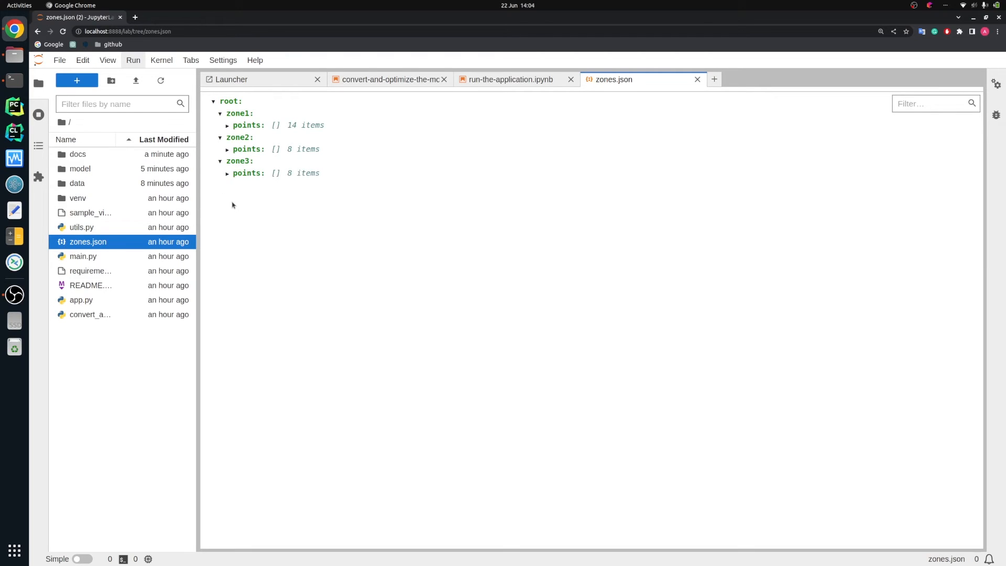
mouse_move(249, 125)
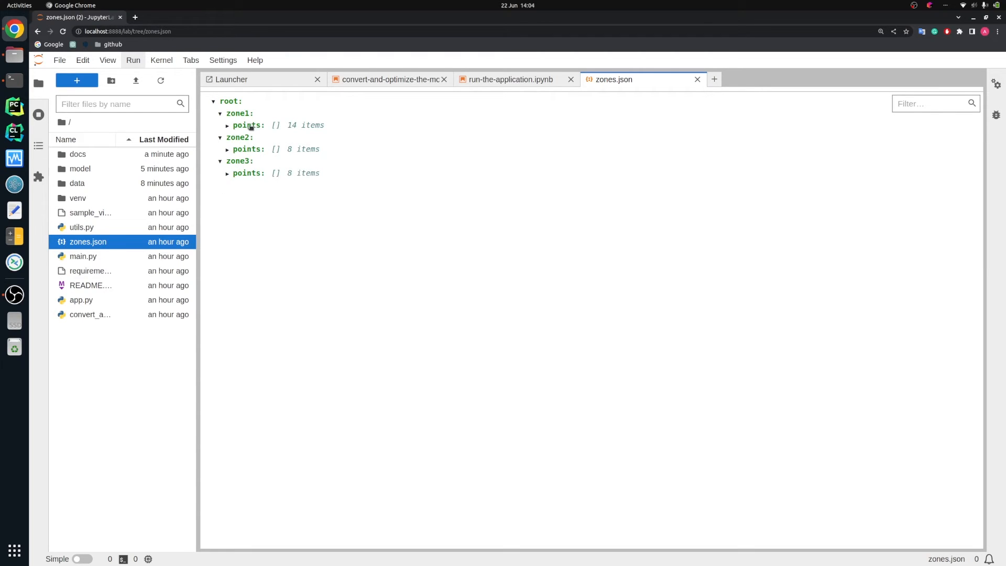
mouse_move(297, 131)
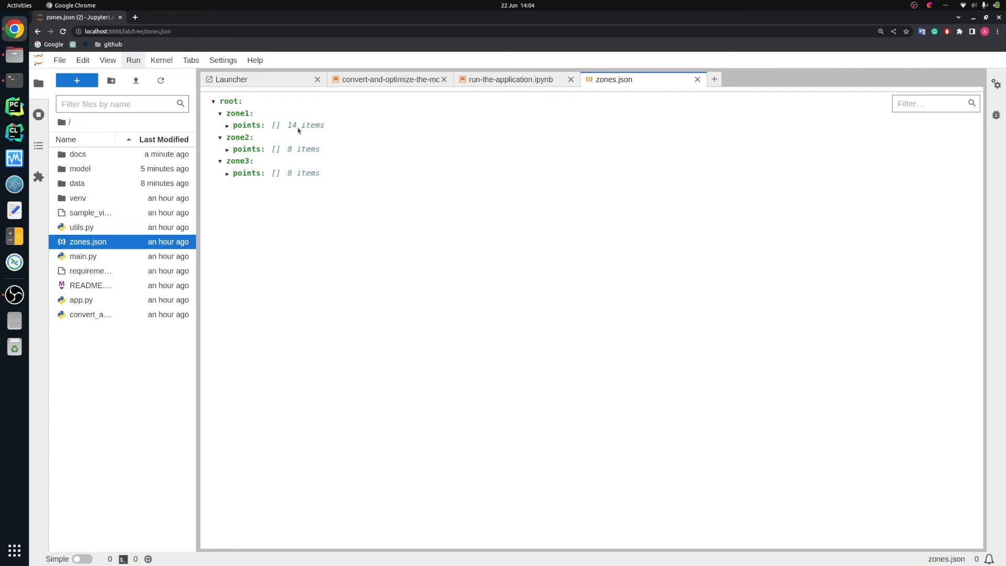
mouse_move(291, 152)
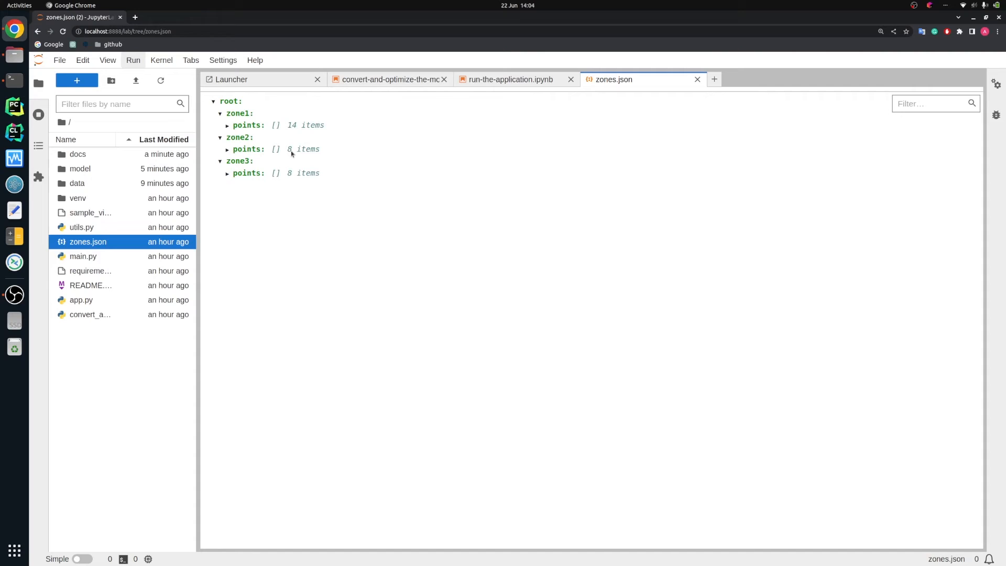
mouse_move(286, 178)
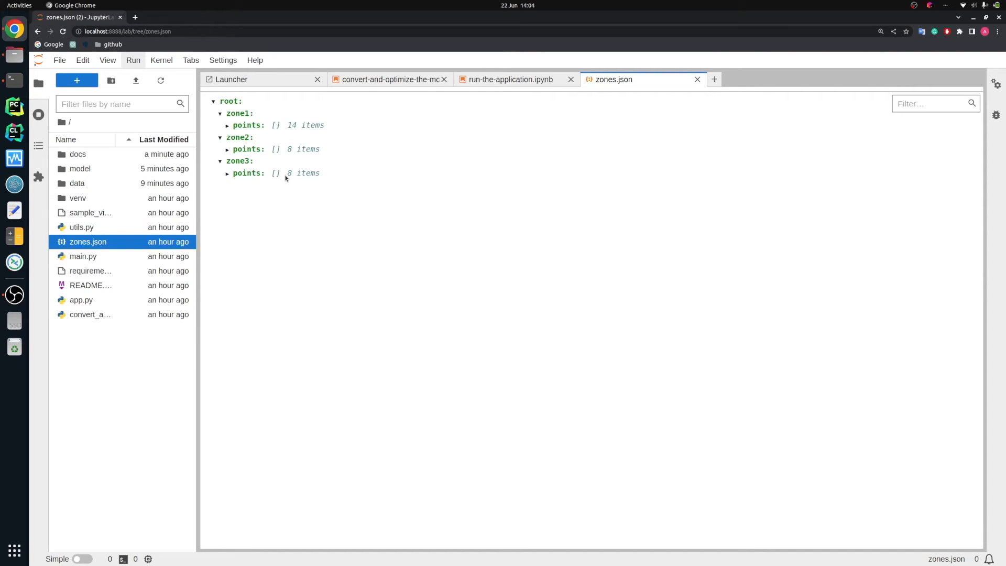
mouse_move(310, 163)
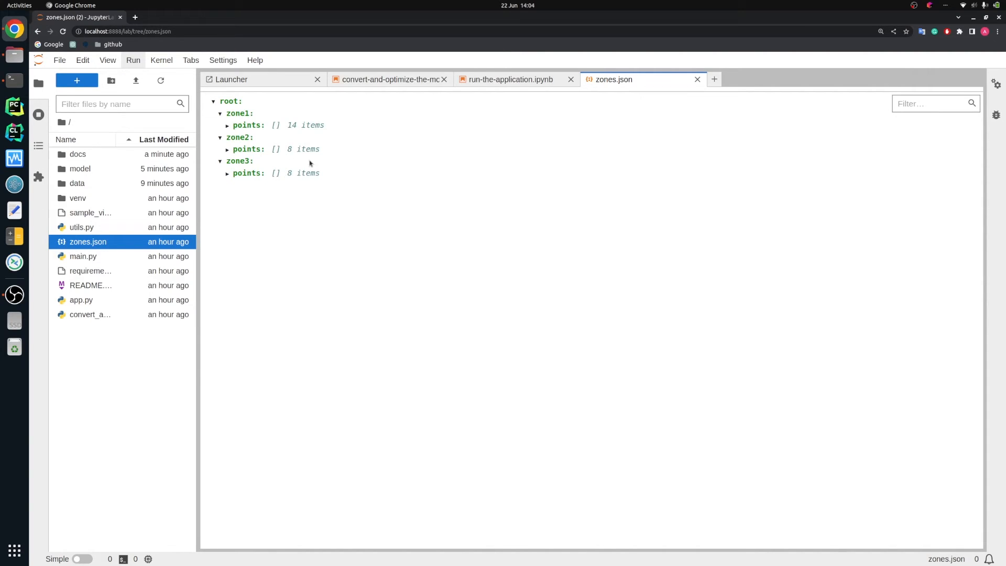
left_click(510, 79)
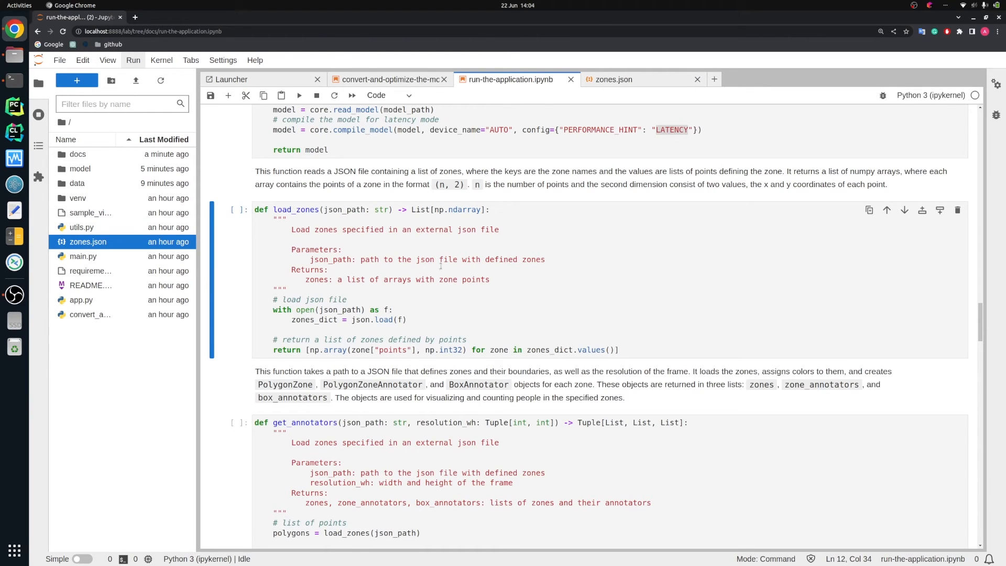
Step: Scroll the run-the-application notebook down to the queue_management main processing function
scroll("down", 3)
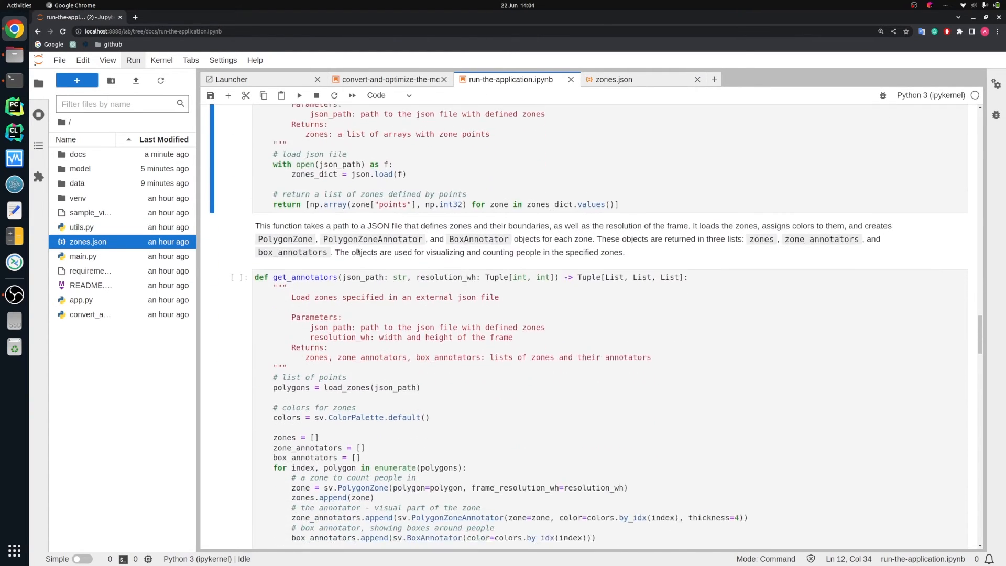
scroll("down", 3)
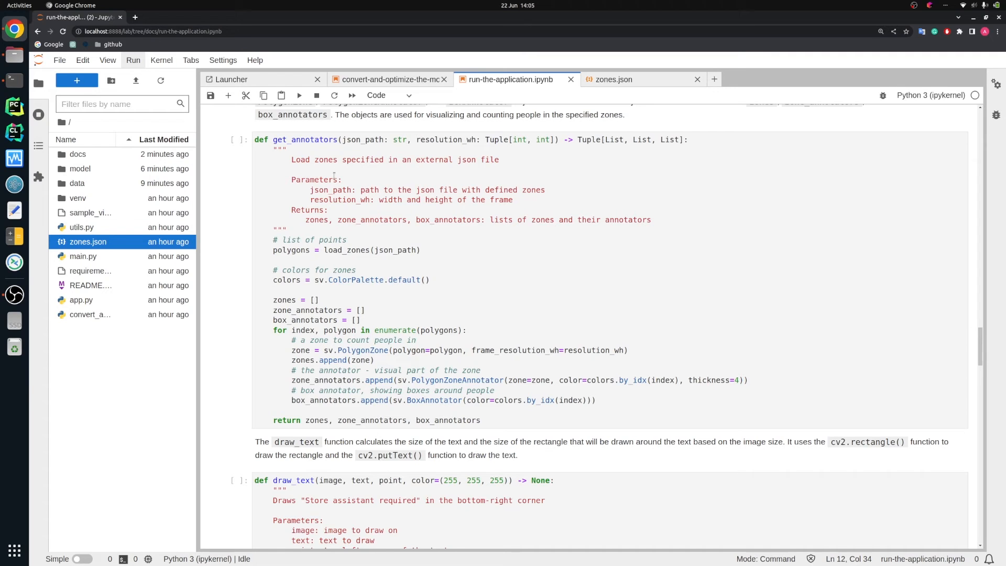
scroll("down", 3)
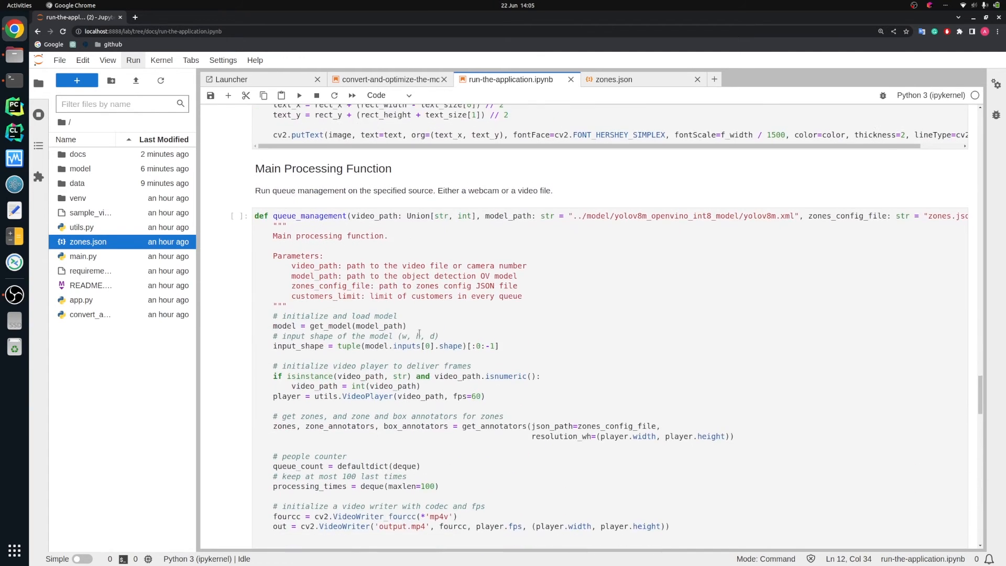
scroll("down", 3)
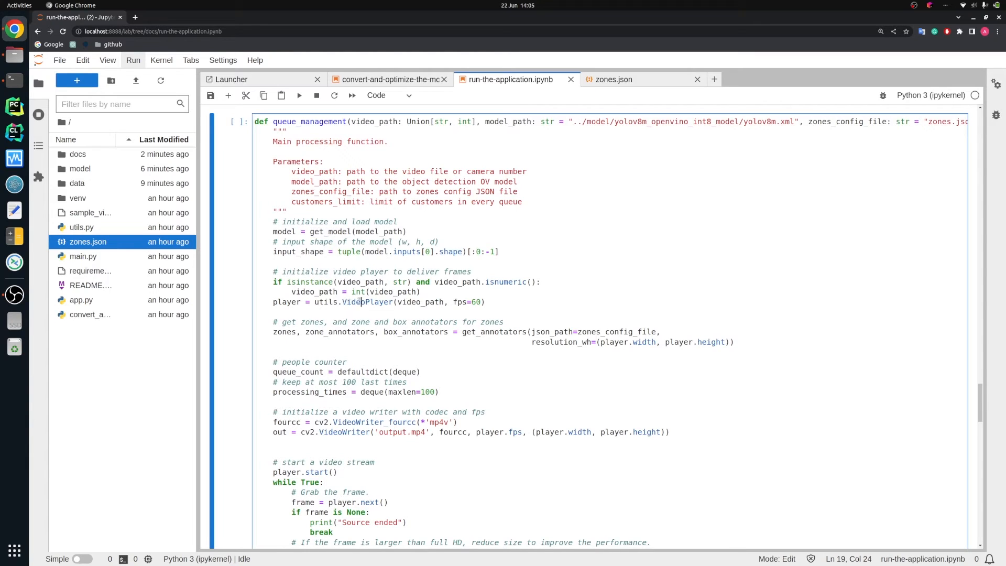
double_click(368, 301)
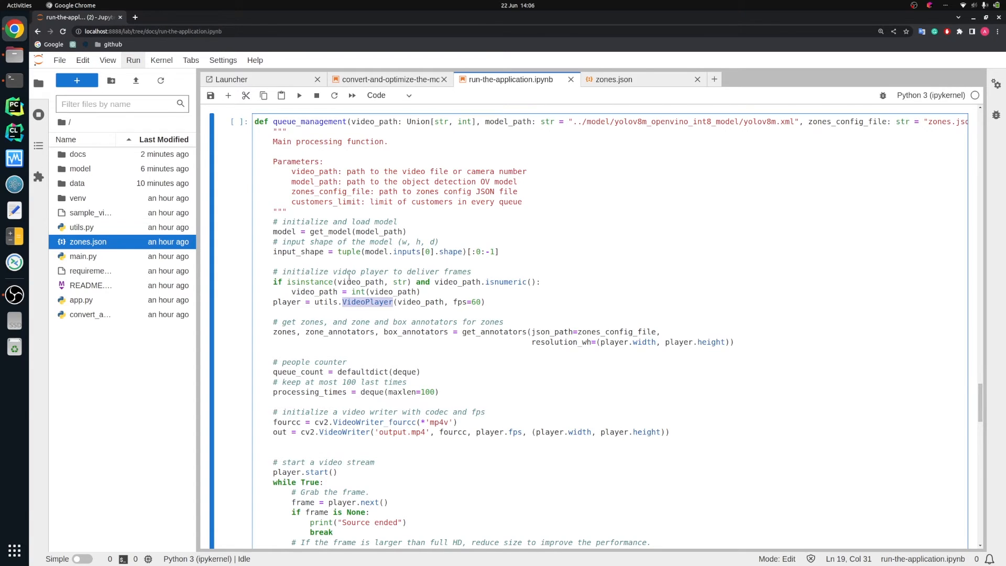
scroll("down", 3)
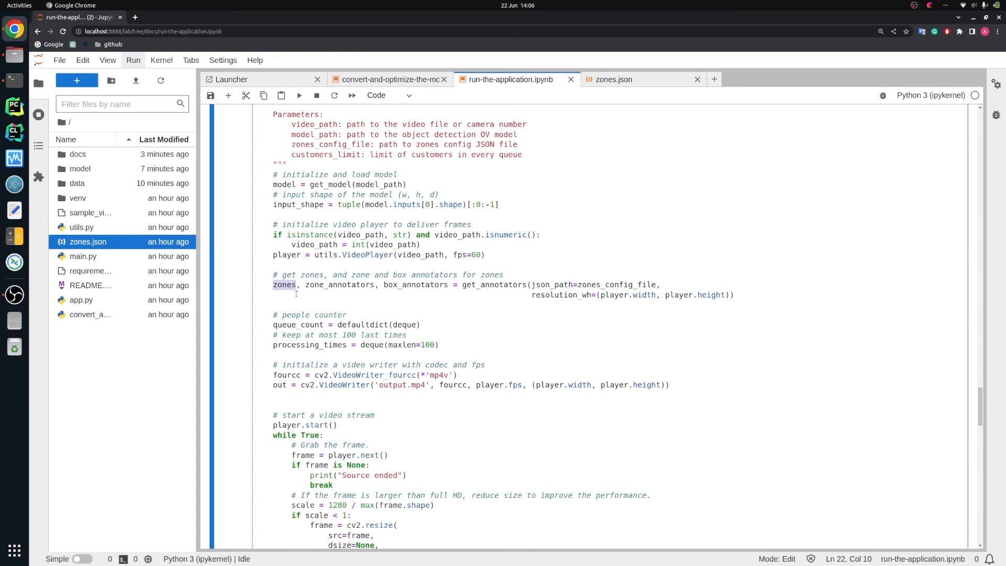
double_click(341, 284)
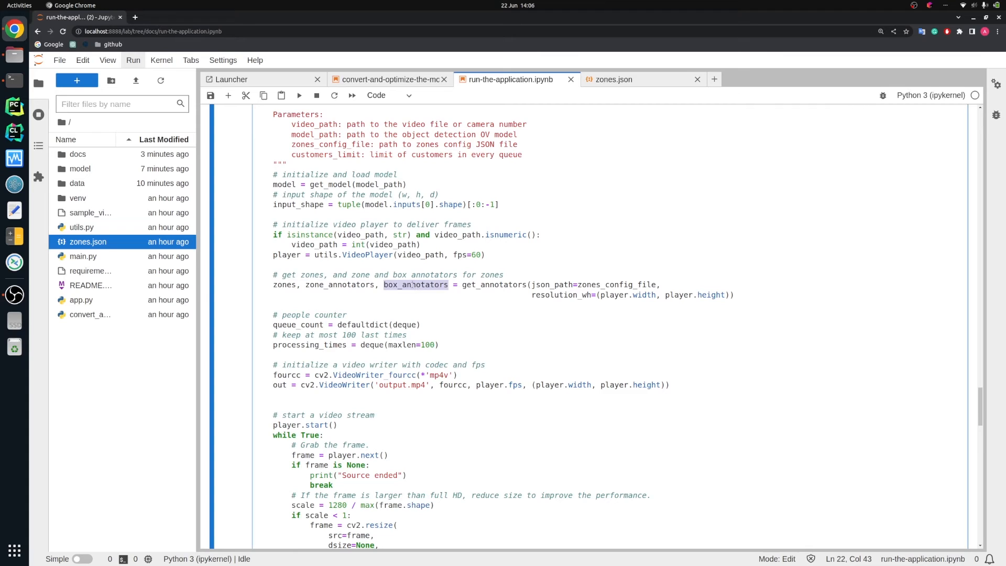
scroll("down", 3)
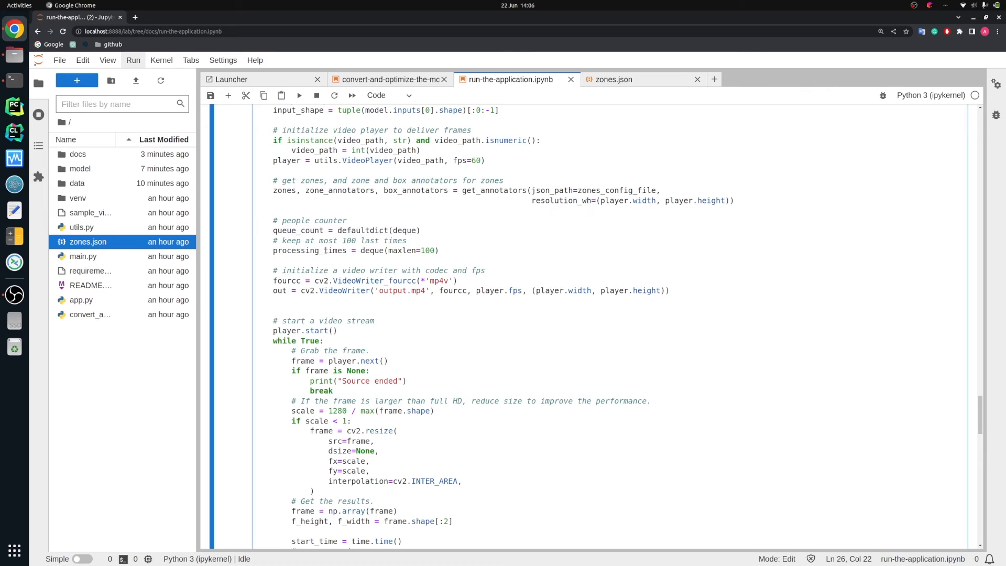
double_click(308, 250)
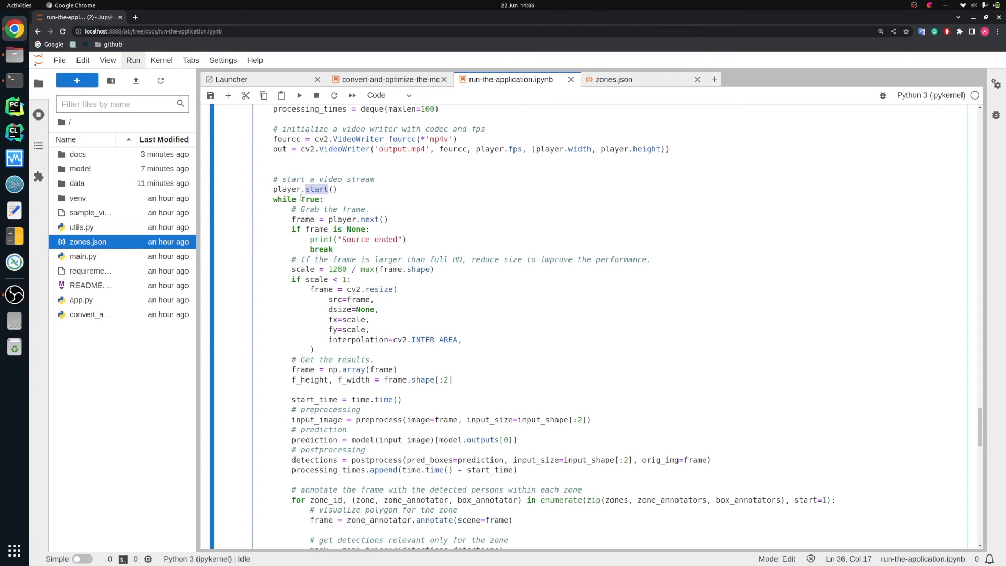
double_click(369, 219)
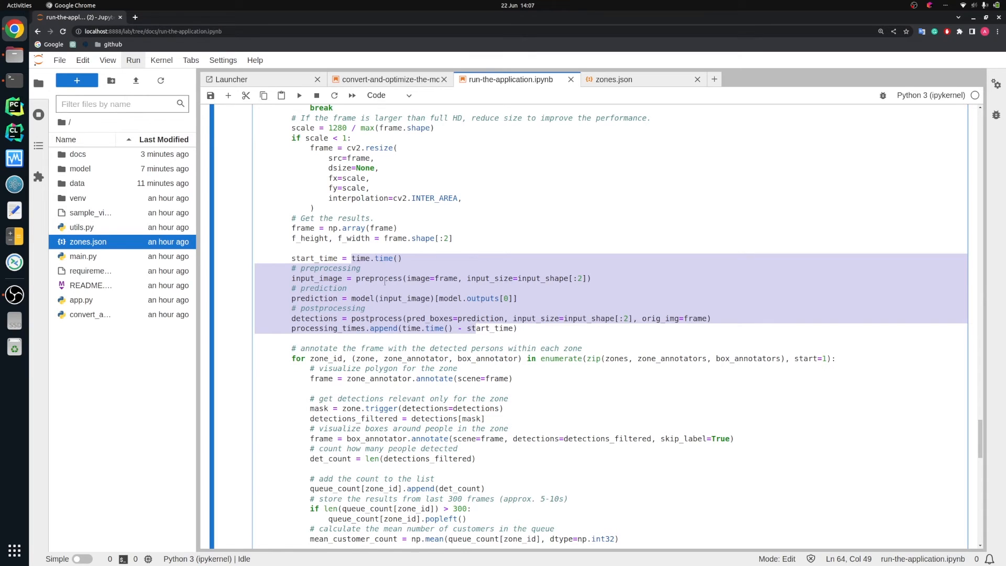
double_click(378, 278)
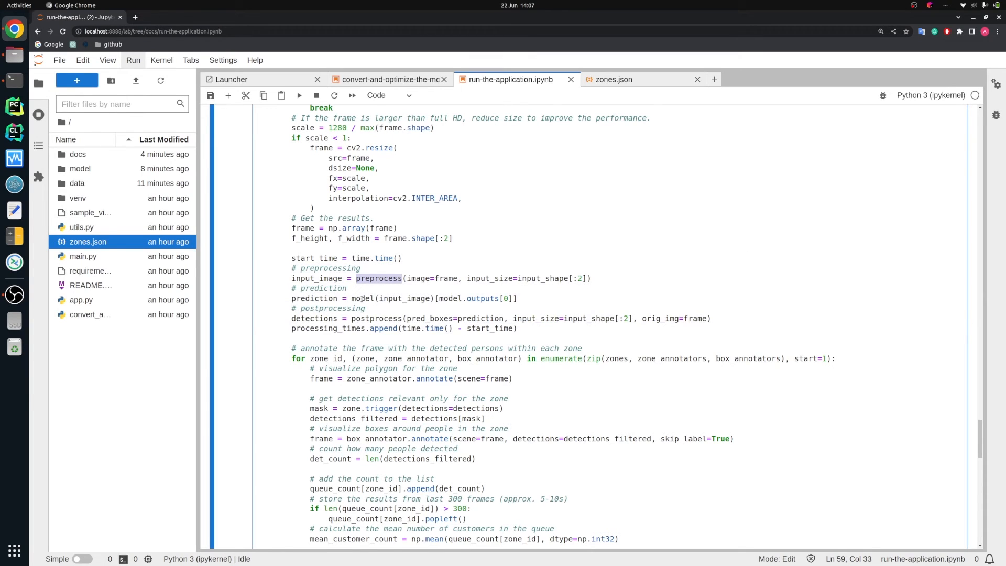
double_click(362, 298)
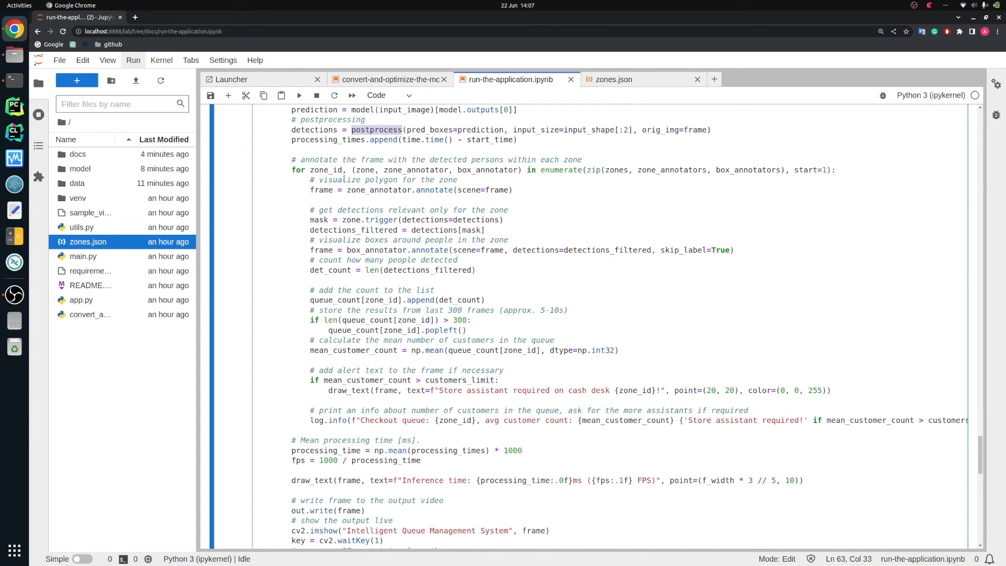
left_click(339, 170)
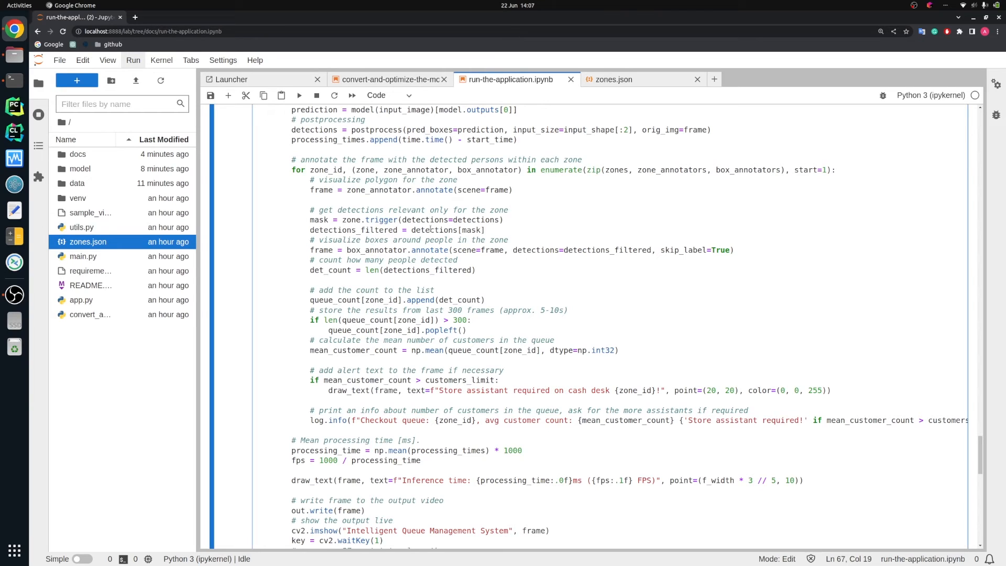
double_click(433, 229)
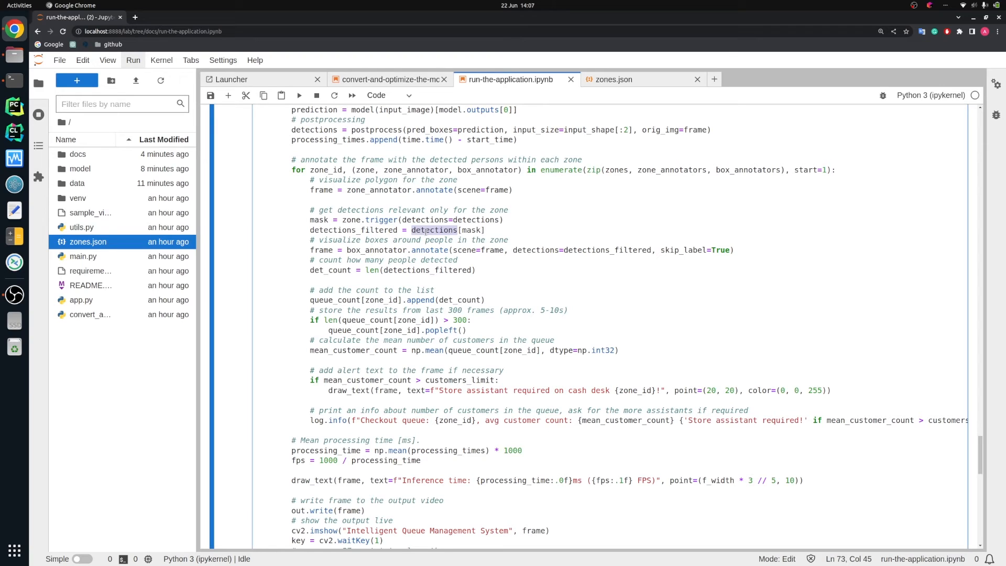
double_click(378, 250)
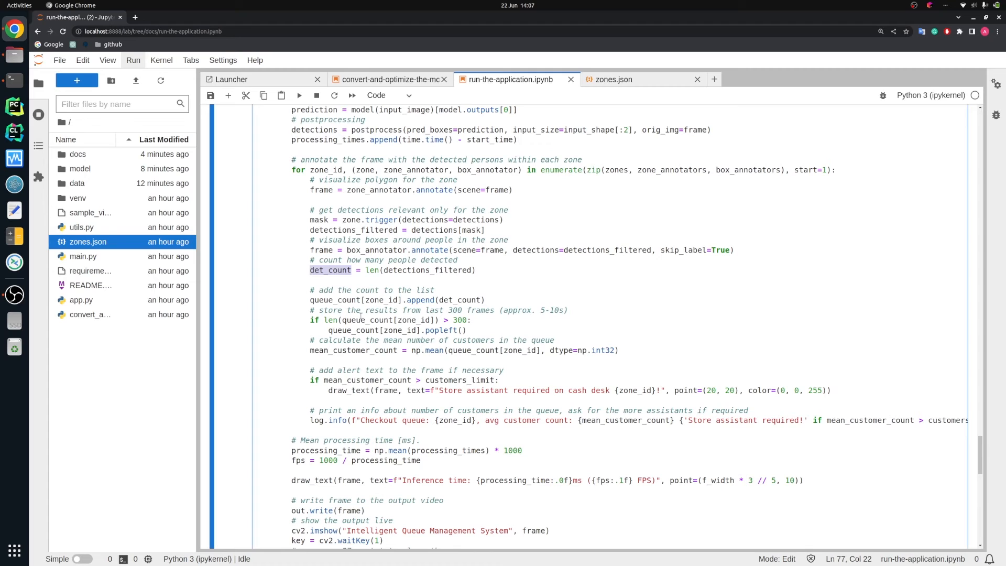
scroll("down", 3)
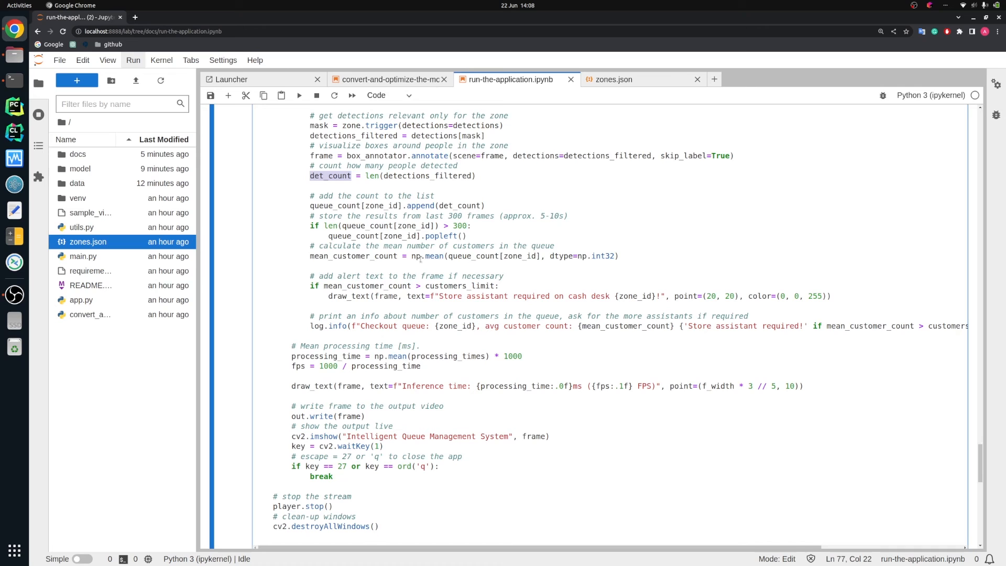
scroll("down", 3)
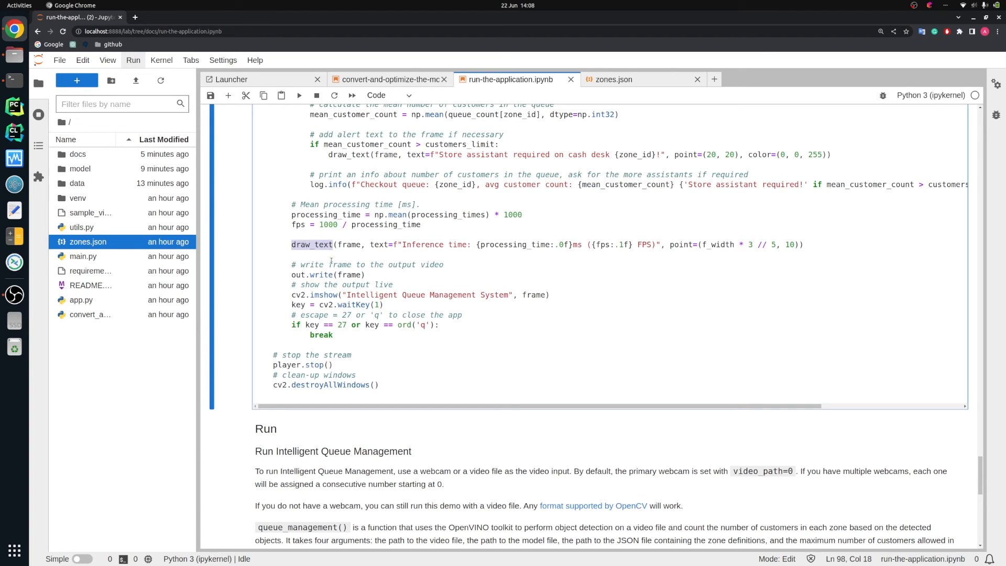
double_click(421, 244)
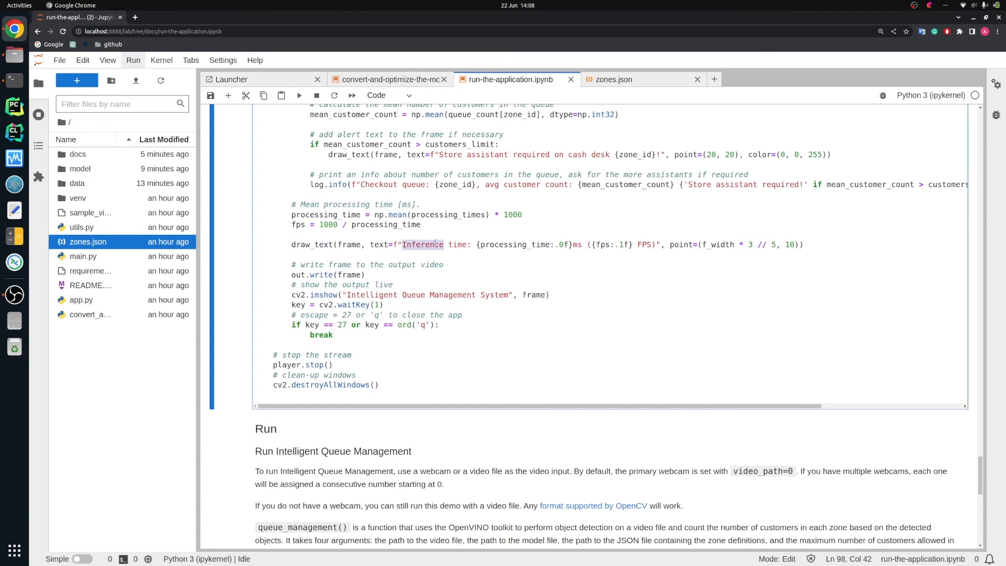
scroll("down", 3)
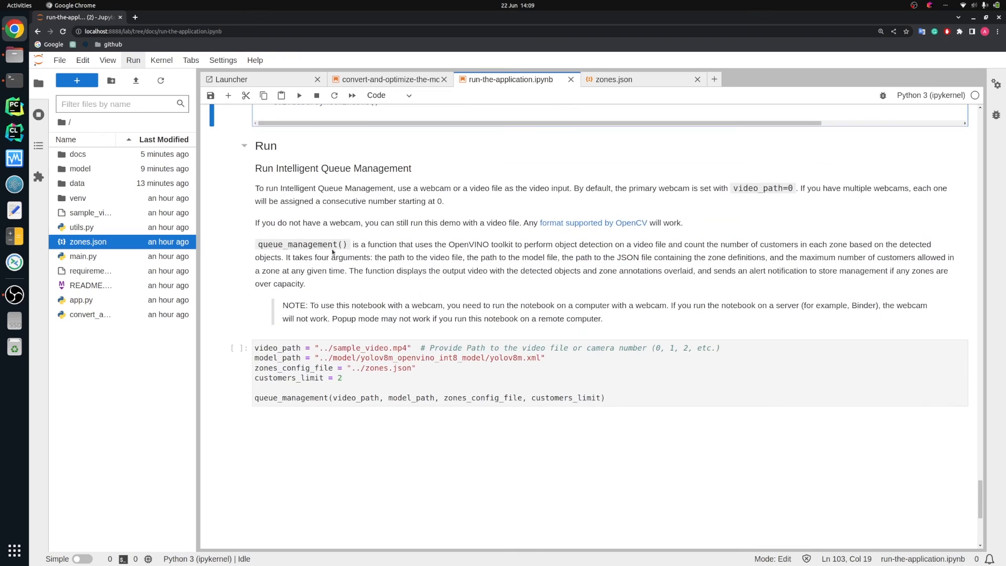
Step: Run the final queue_management cell on sample_video.mp4 to launch the live detection window
left_click(344, 377)
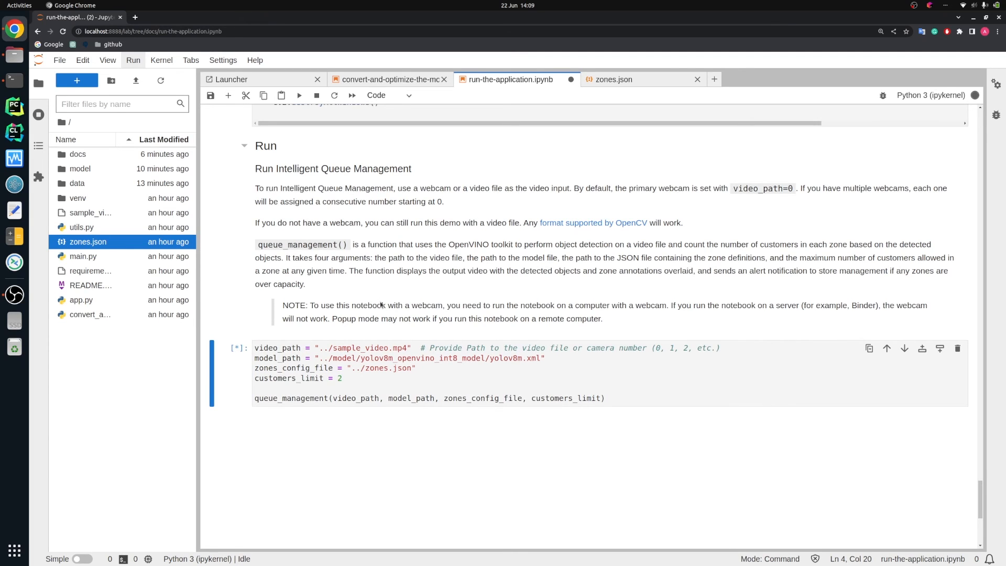
left_click(298, 95)
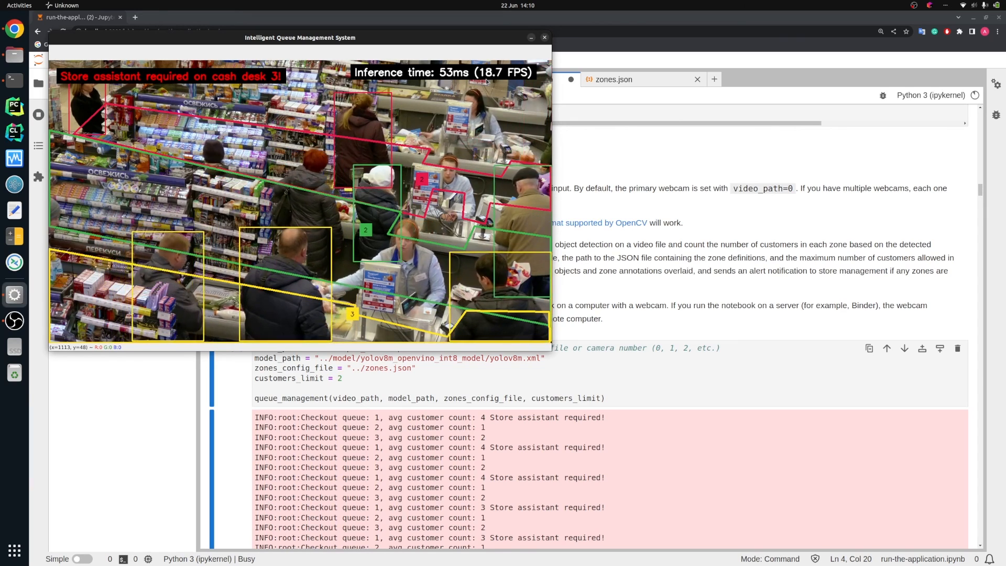
Step: Close the Intelligent Queue Management window and select the conversion notebook in the file list
left_click(544, 37)
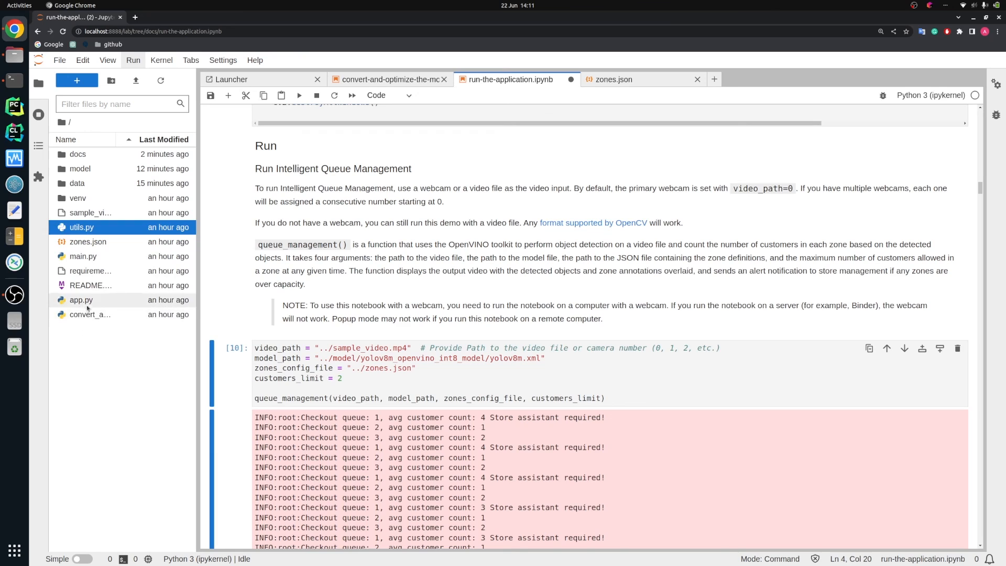
left_click(90, 315)
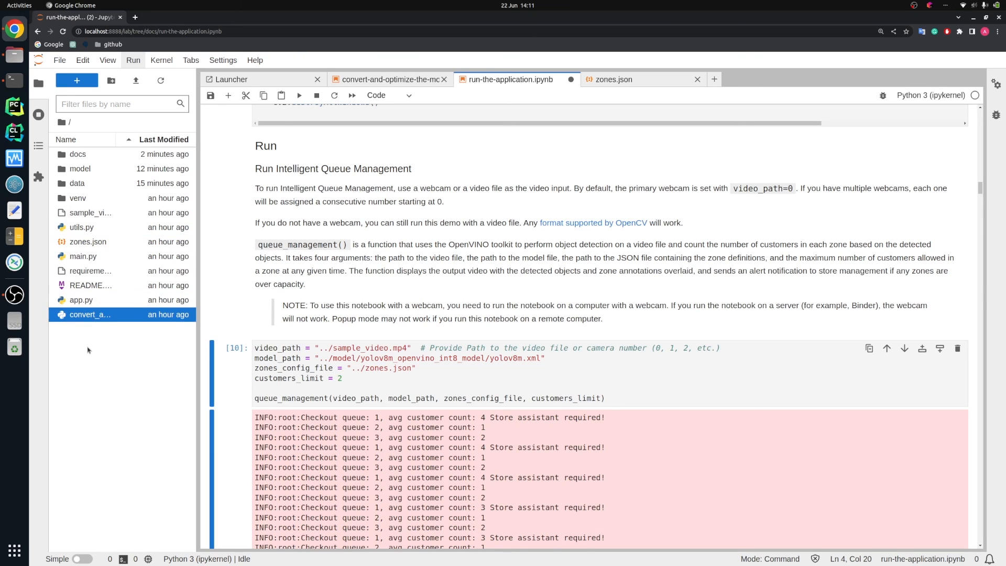